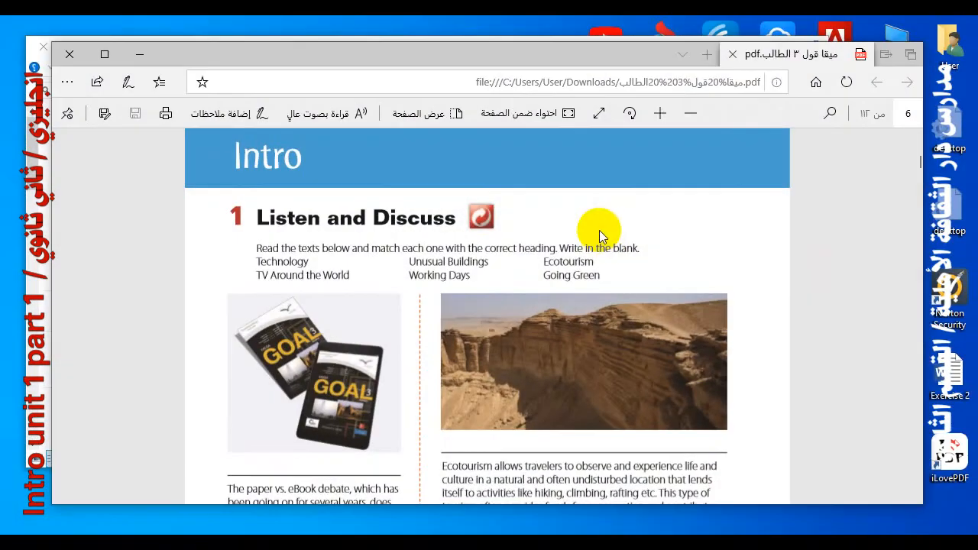
mouse_move(583, 228)
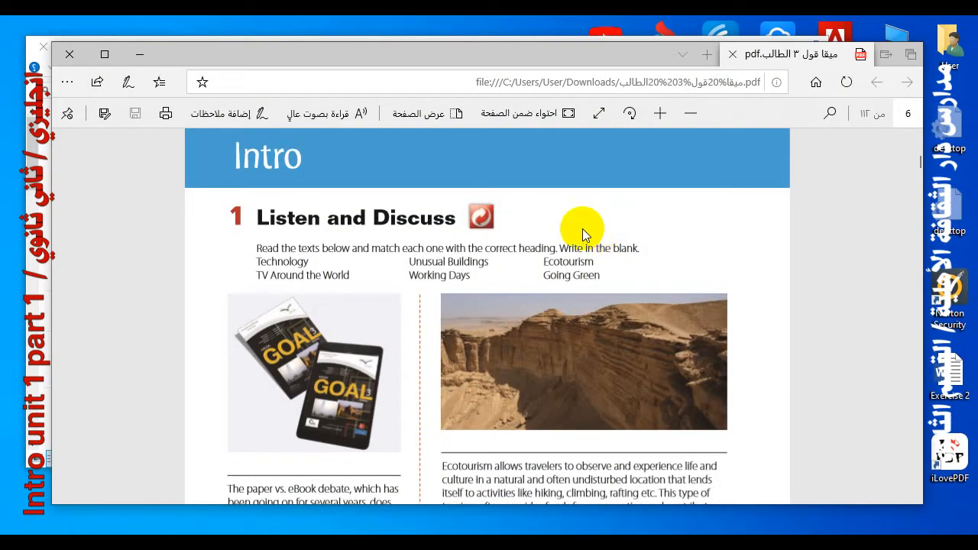
mouse_move(550, 229)
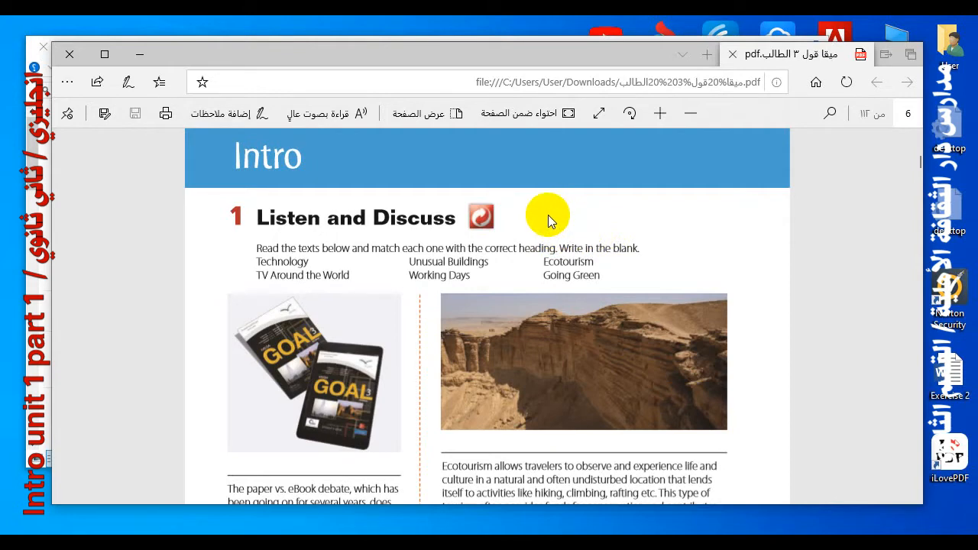
mouse_move(304, 187)
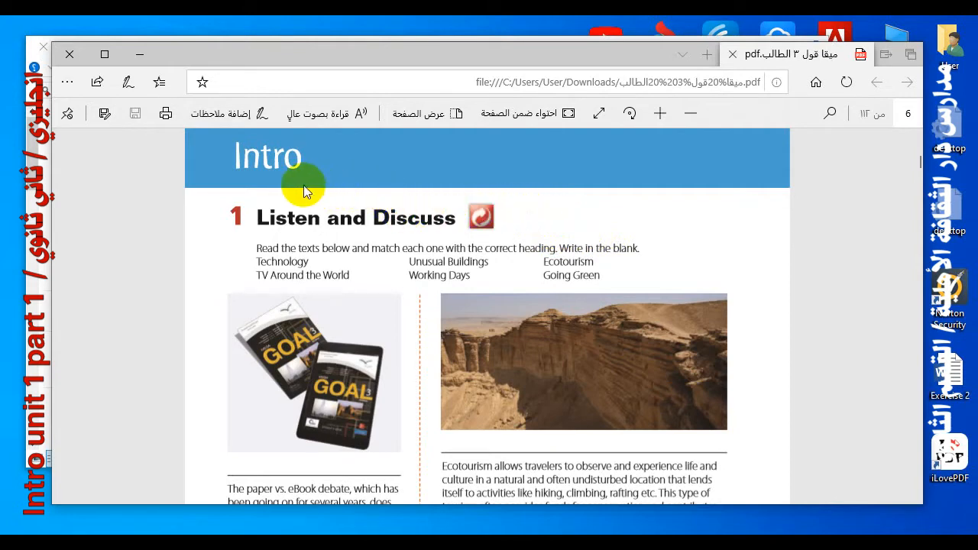
mouse_move(297, 174)
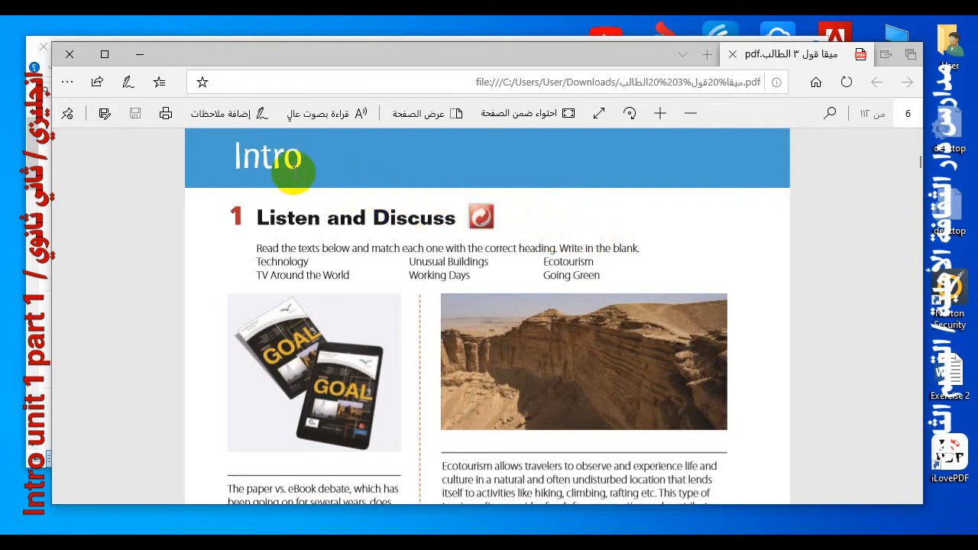
mouse_move(325, 162)
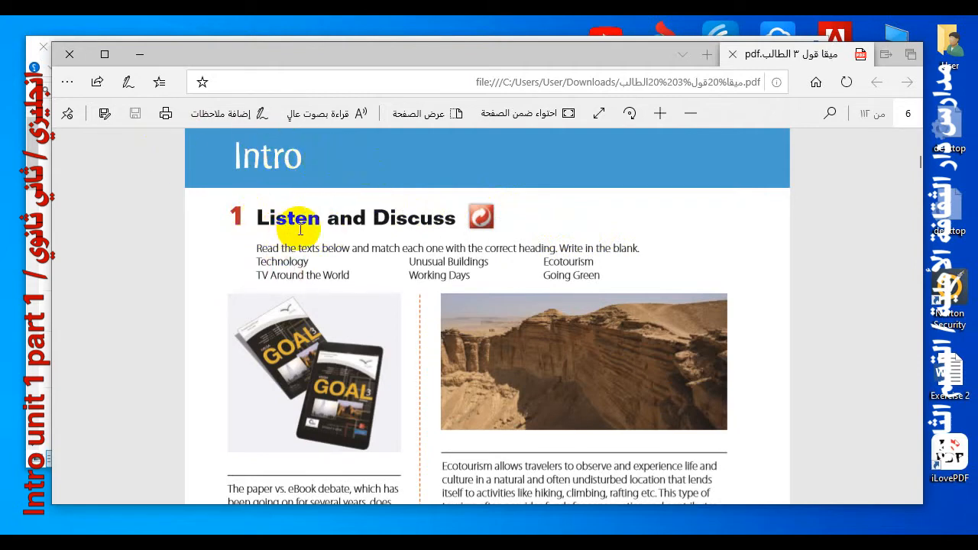
mouse_move(269, 254)
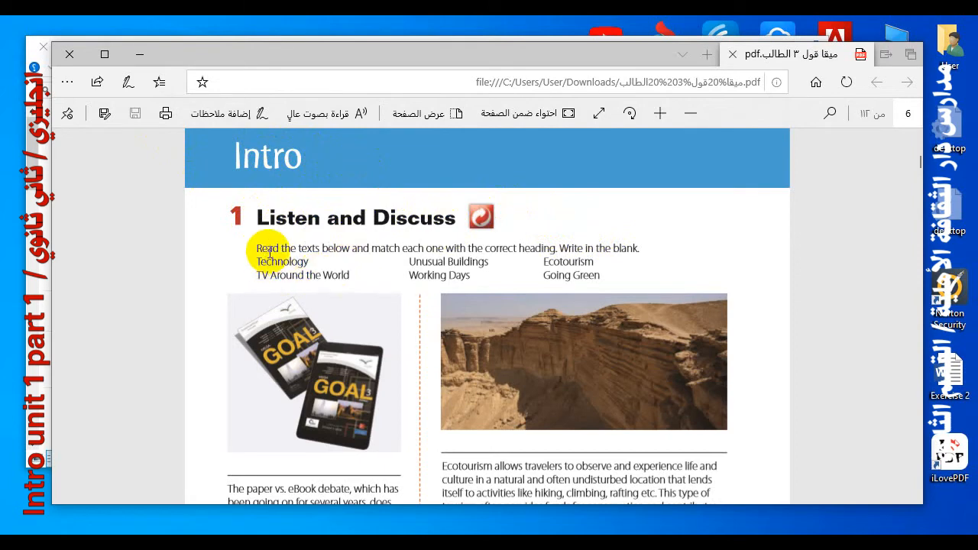
mouse_move(379, 256)
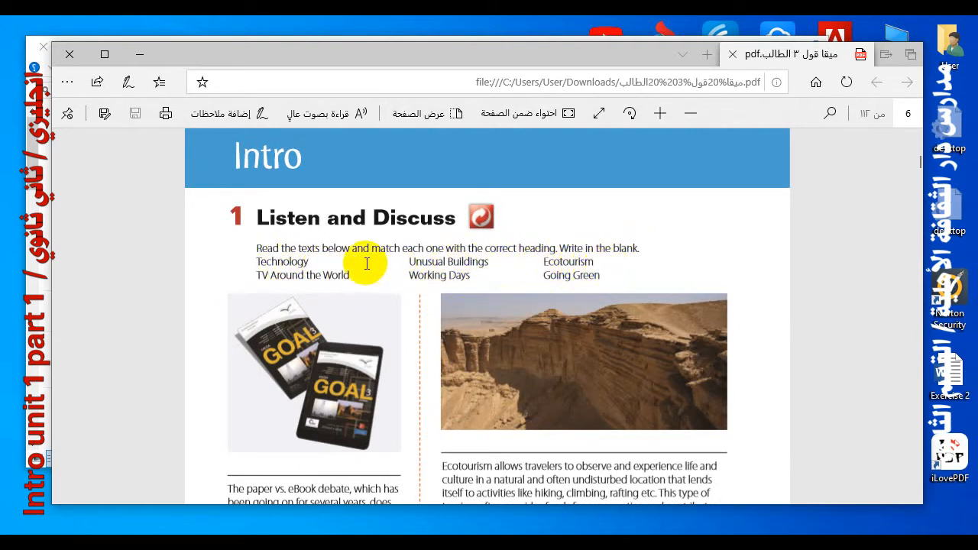
mouse_move(454, 277)
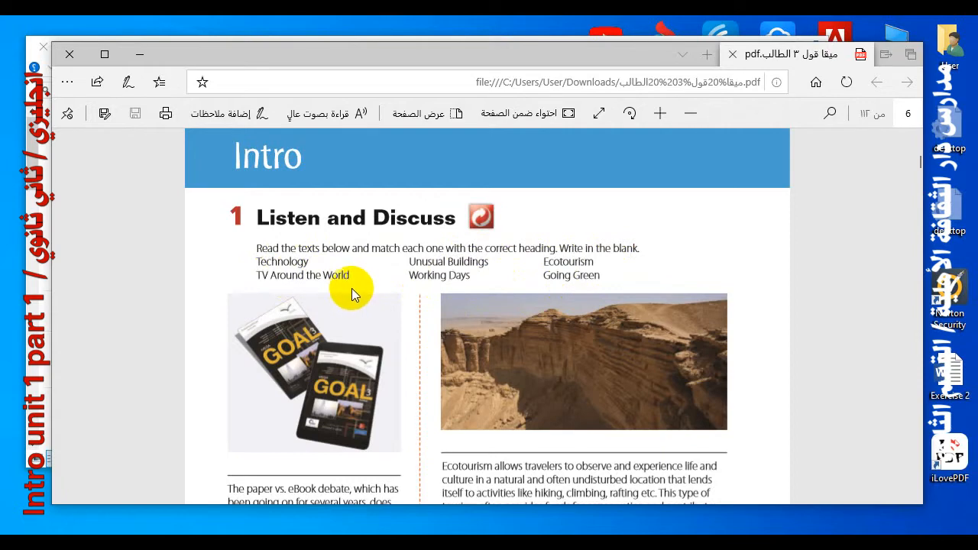
Step: Scroll the PDF down until the paper vs. eBook and ecotourism passages are fully visible
scroll("down", 3)
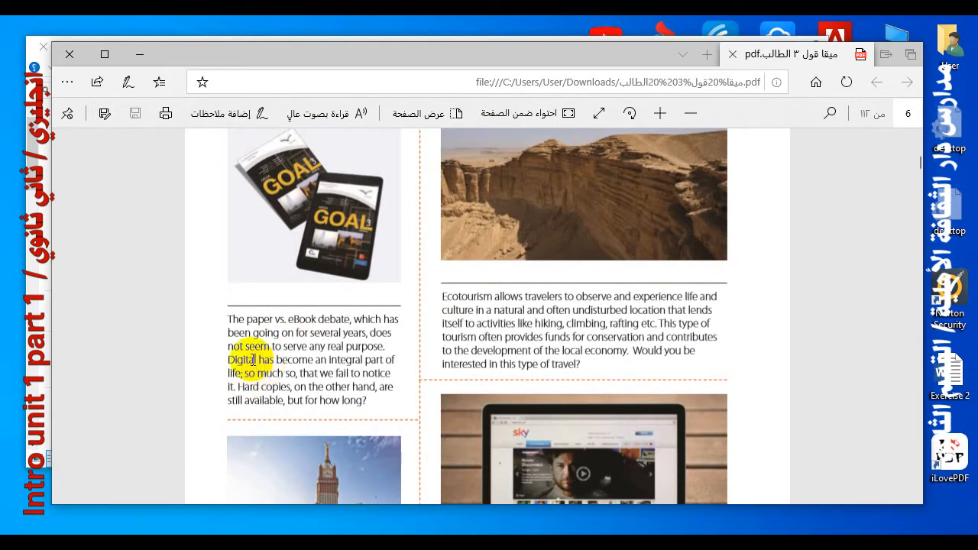
scroll("down", 3)
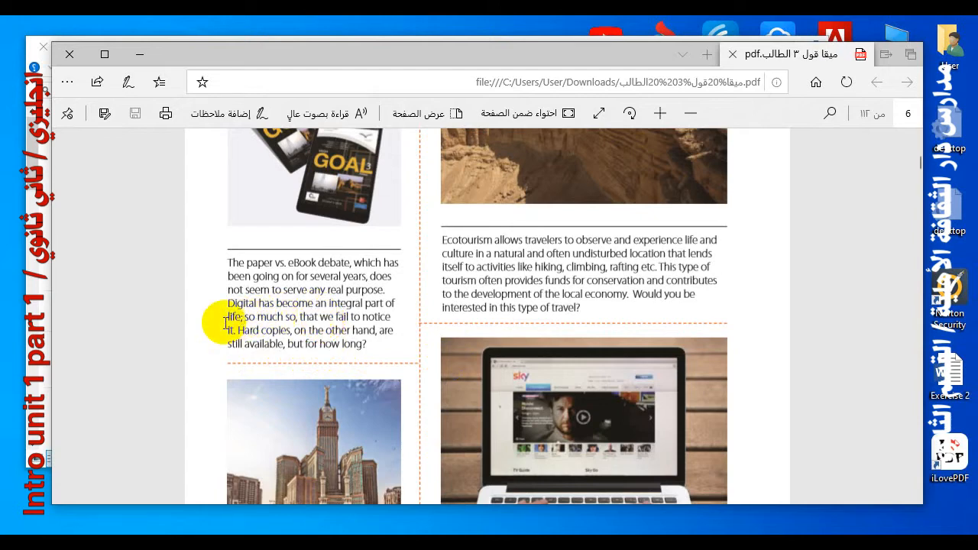
mouse_move(226, 329)
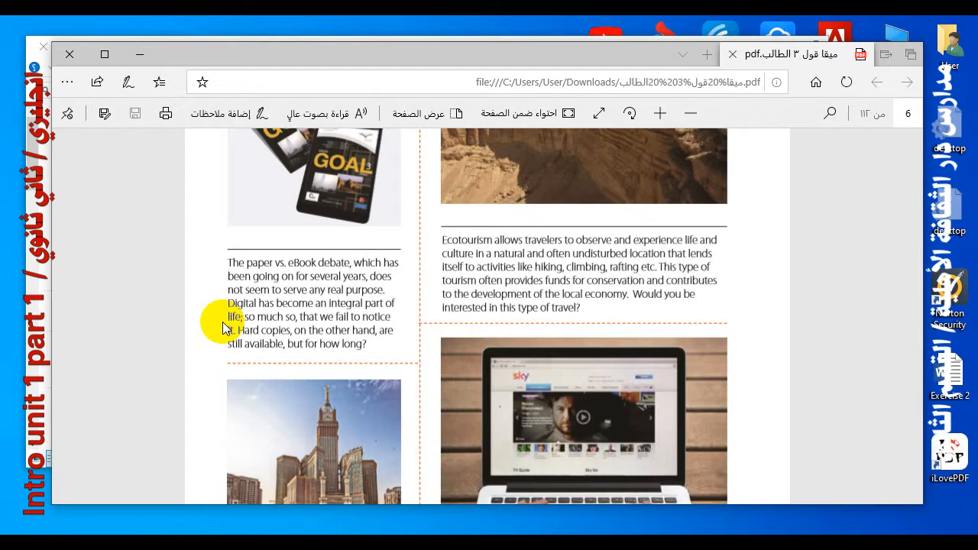
mouse_move(214, 336)
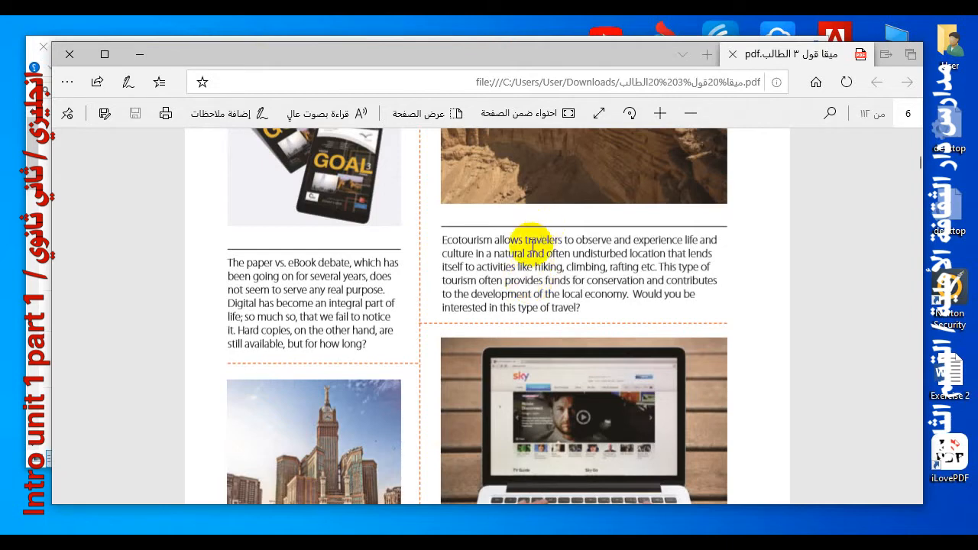
Step: Scroll down to page 2's Makkah Clock Royal Tower and cable television passages
scroll("down", 3)
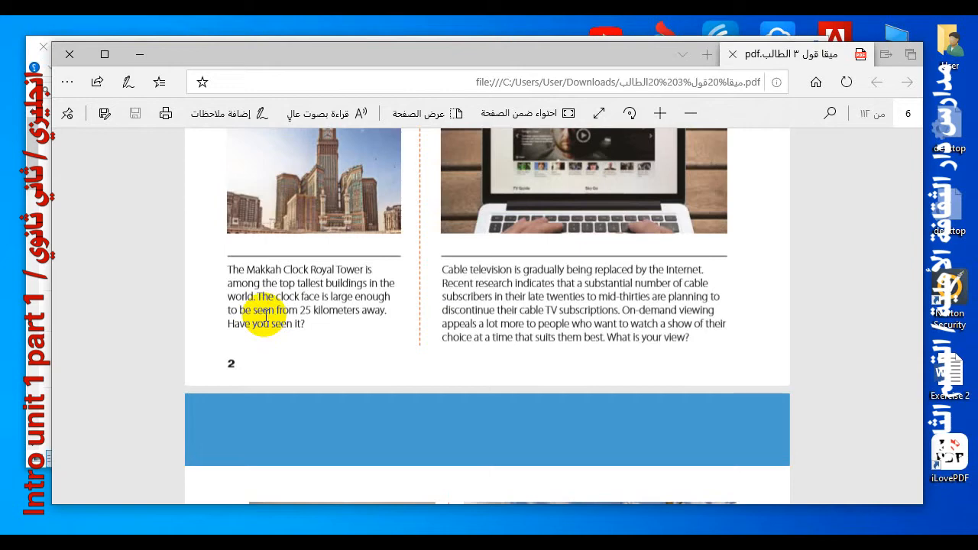
mouse_move(321, 339)
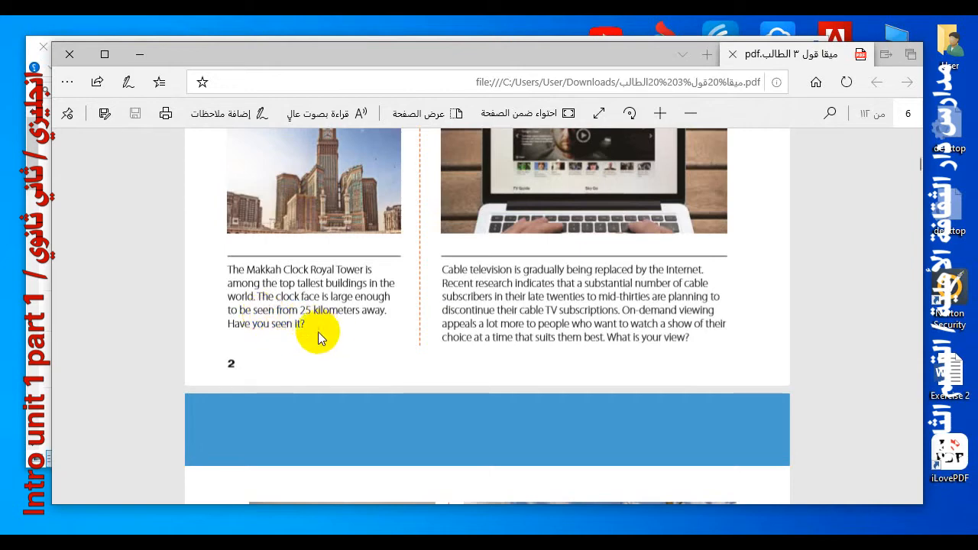
mouse_move(240, 338)
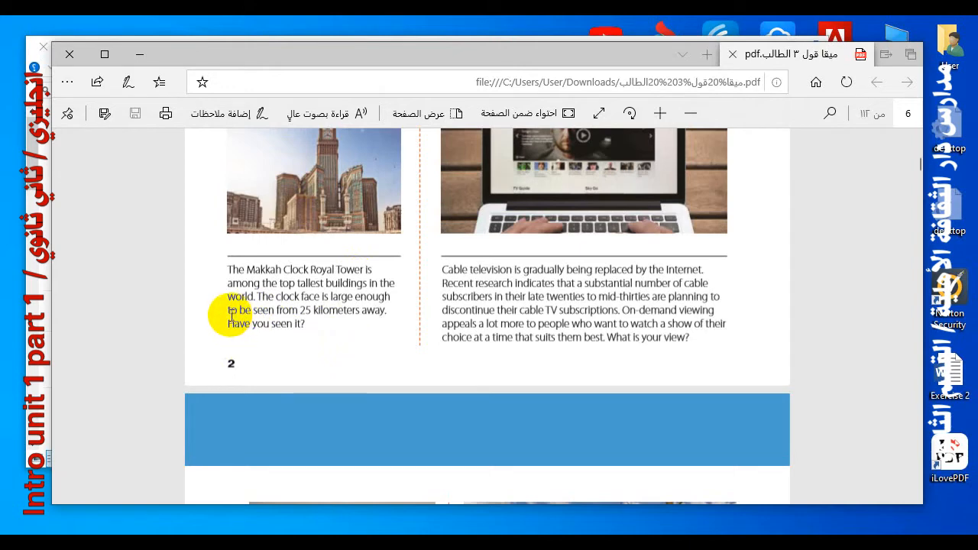
mouse_move(224, 324)
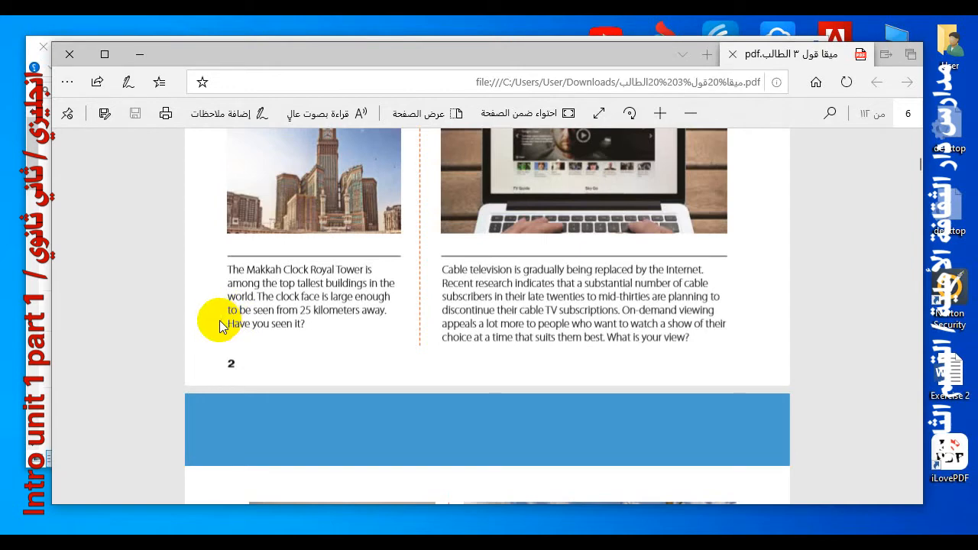
mouse_move(244, 324)
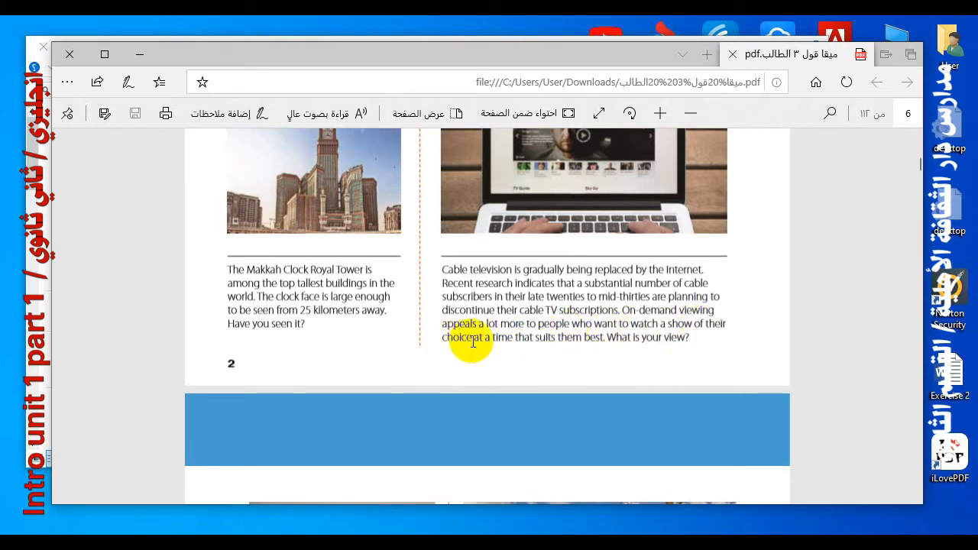
mouse_move(561, 343)
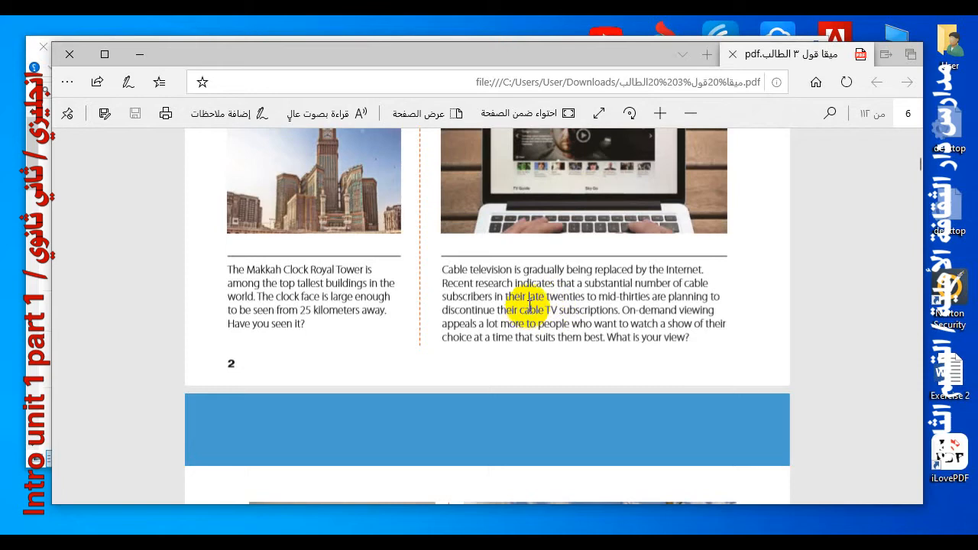
Step: Focus the PDF page and scroll past the cable television passage onto page 7's first photos
left_click(512, 317)
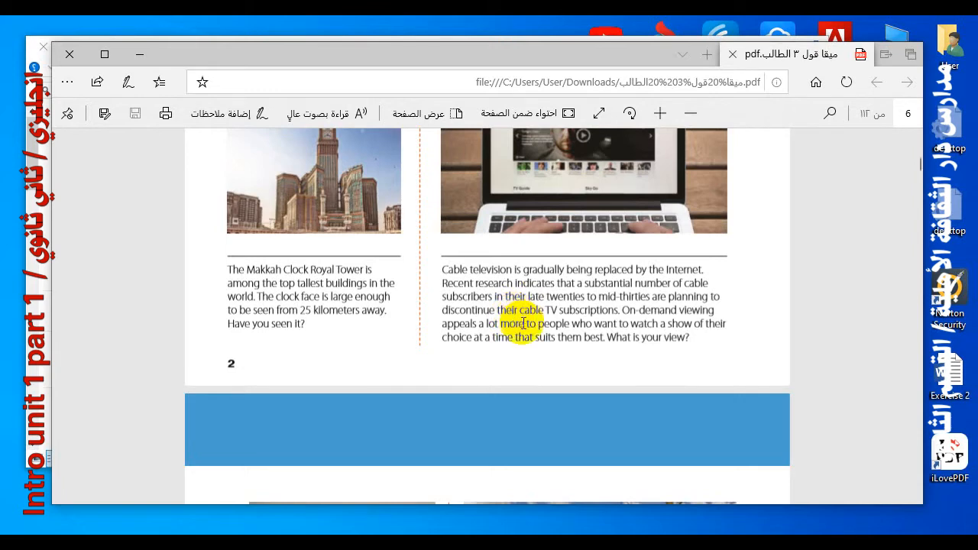
scroll("down", 3)
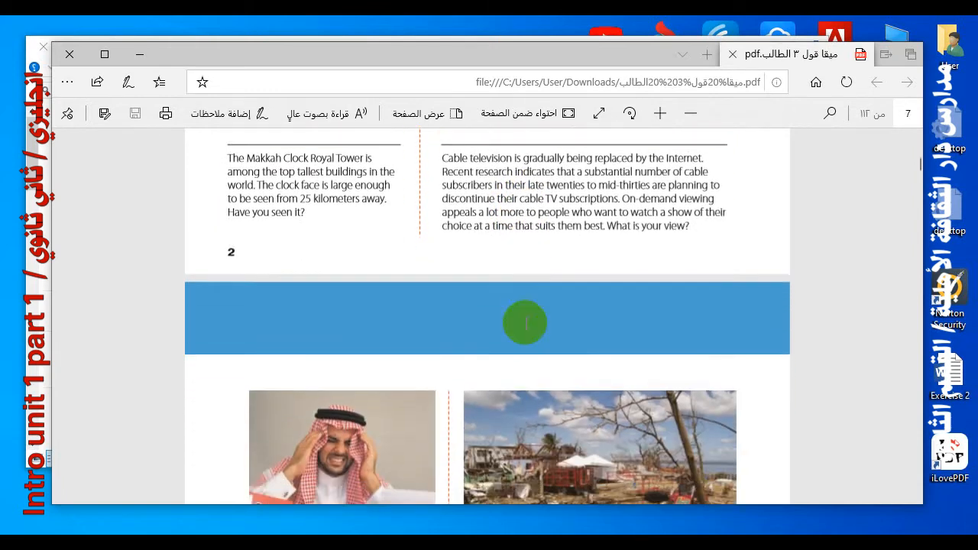
scroll("down", 3)
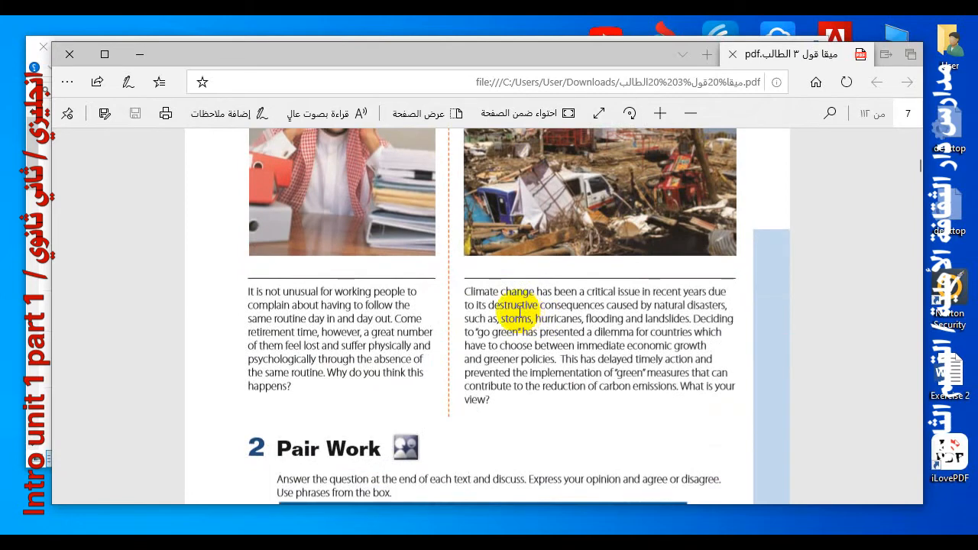
scroll("down", 3)
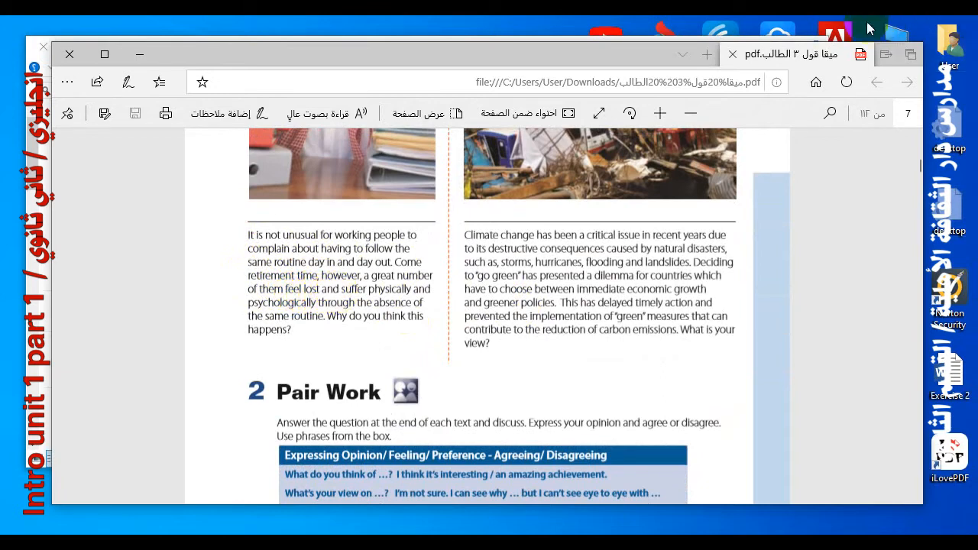
mouse_move(202, 321)
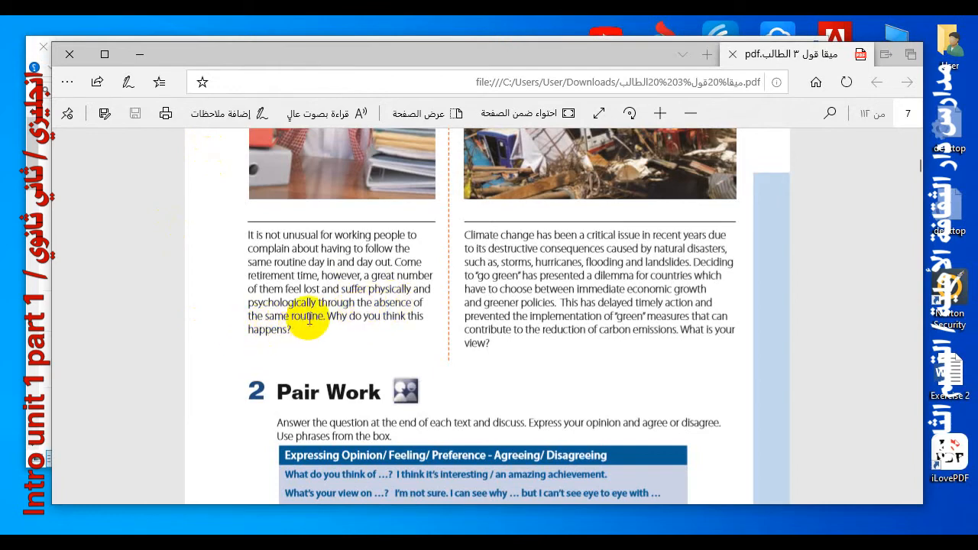
mouse_move(268, 348)
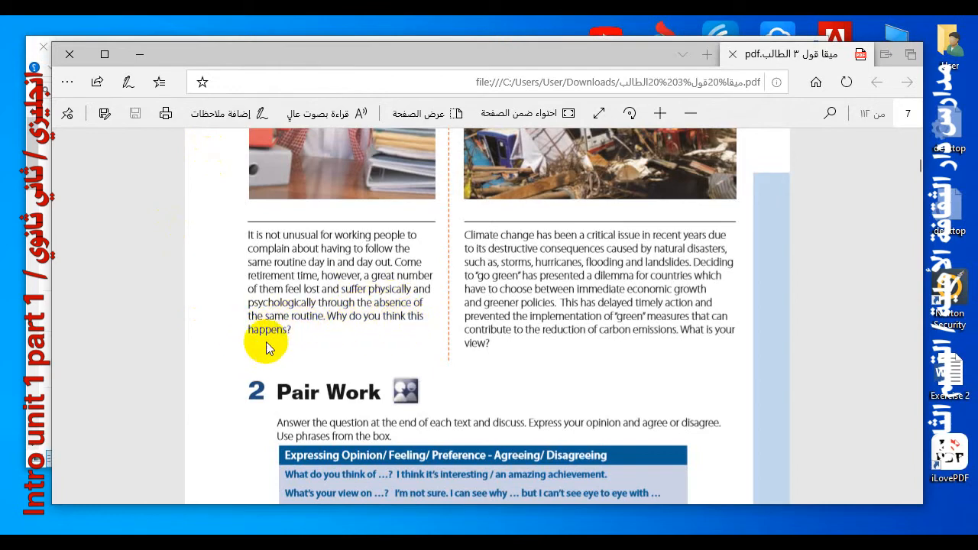
mouse_move(244, 340)
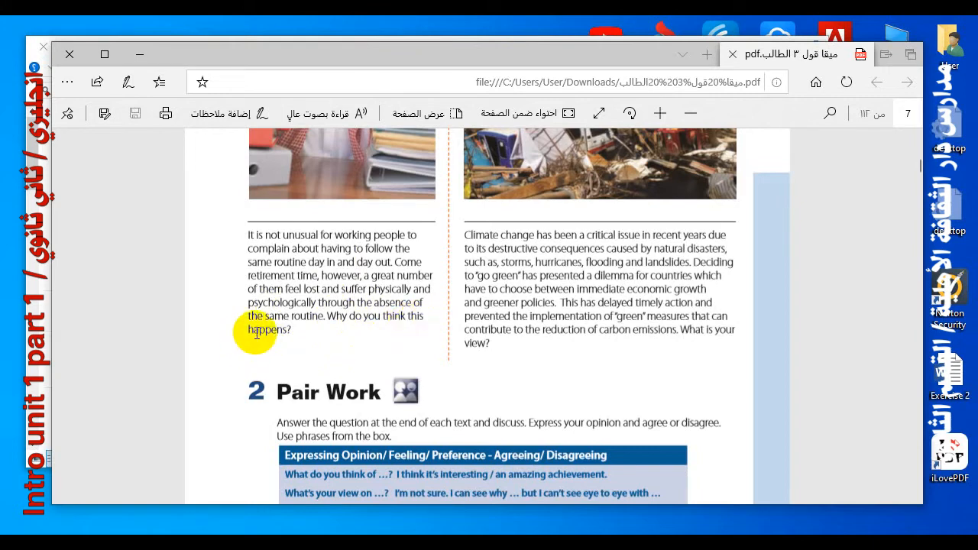
mouse_move(283, 336)
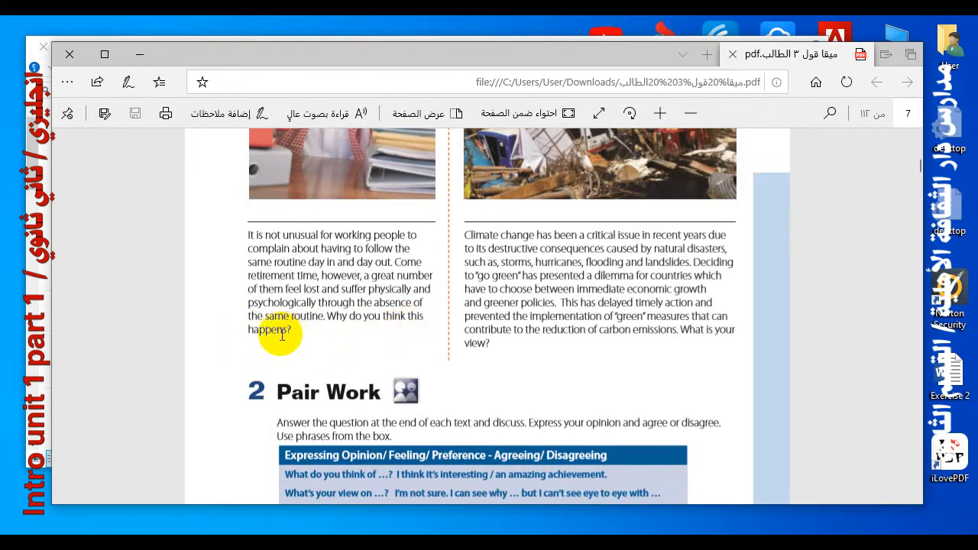
mouse_move(272, 330)
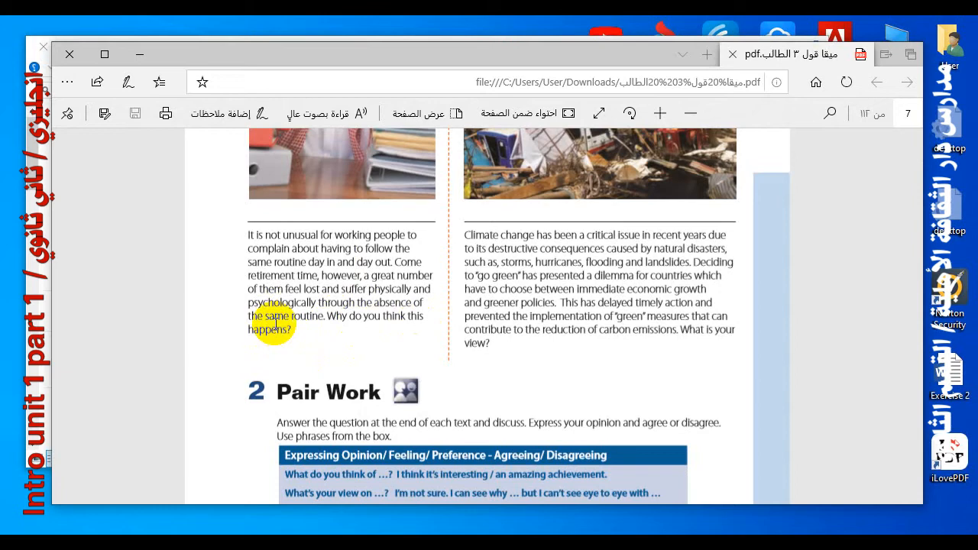
mouse_move(279, 351)
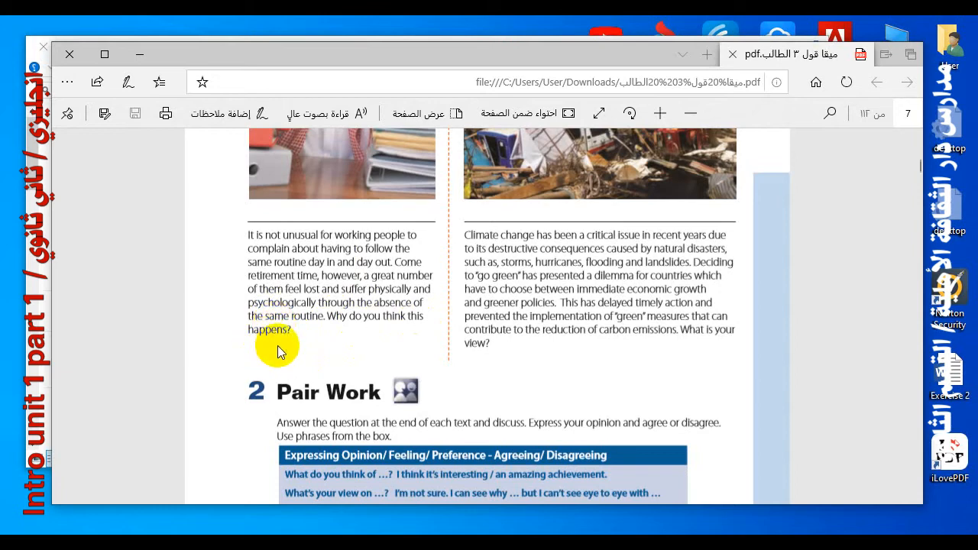
mouse_move(283, 334)
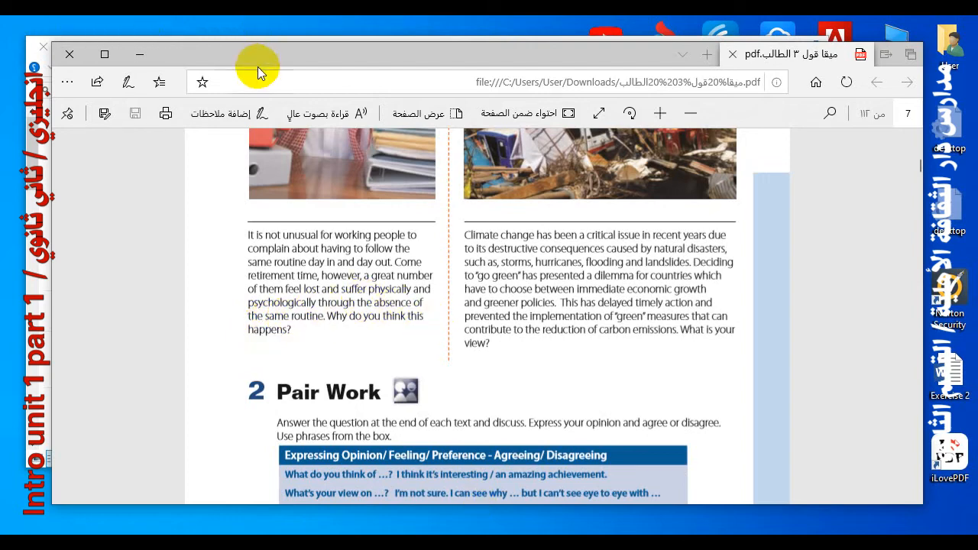
mouse_move(448, 203)
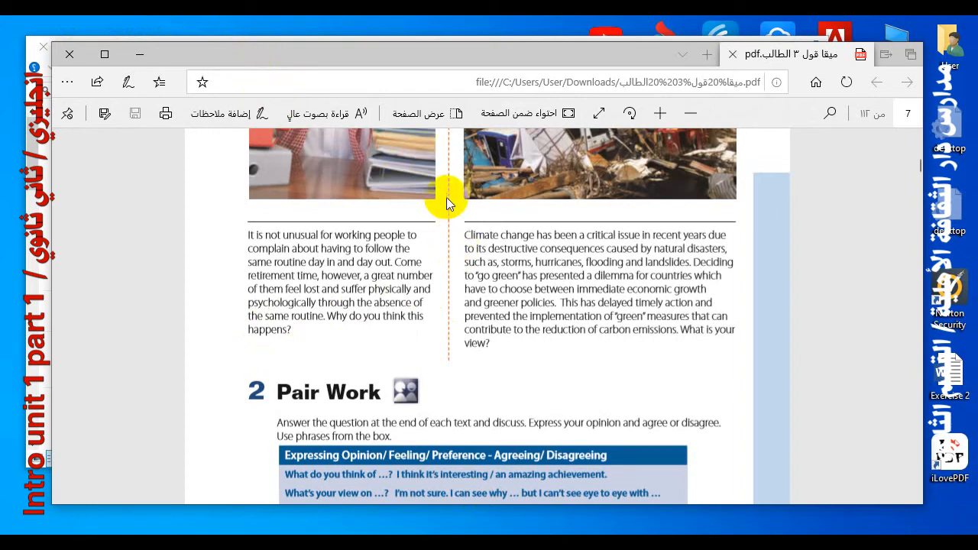
mouse_move(595, 239)
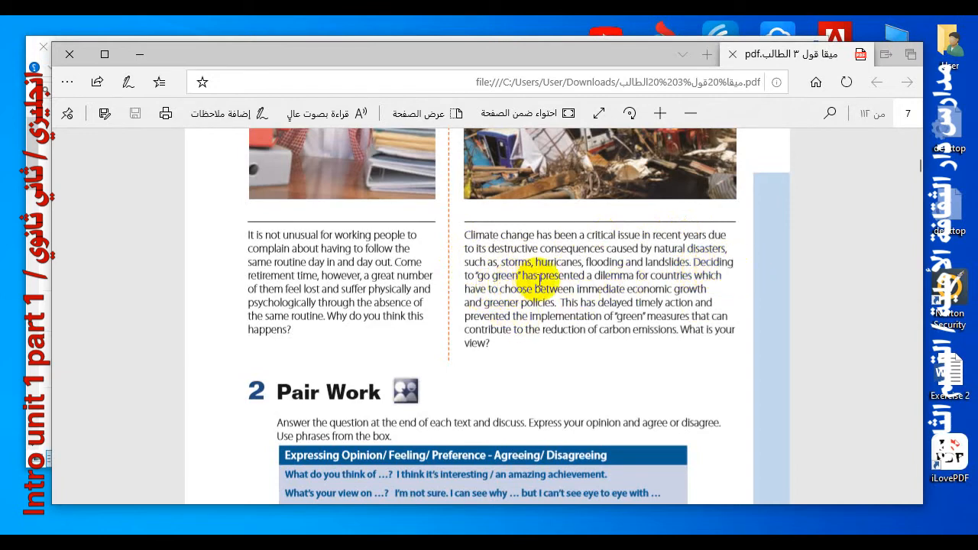
mouse_move(623, 281)
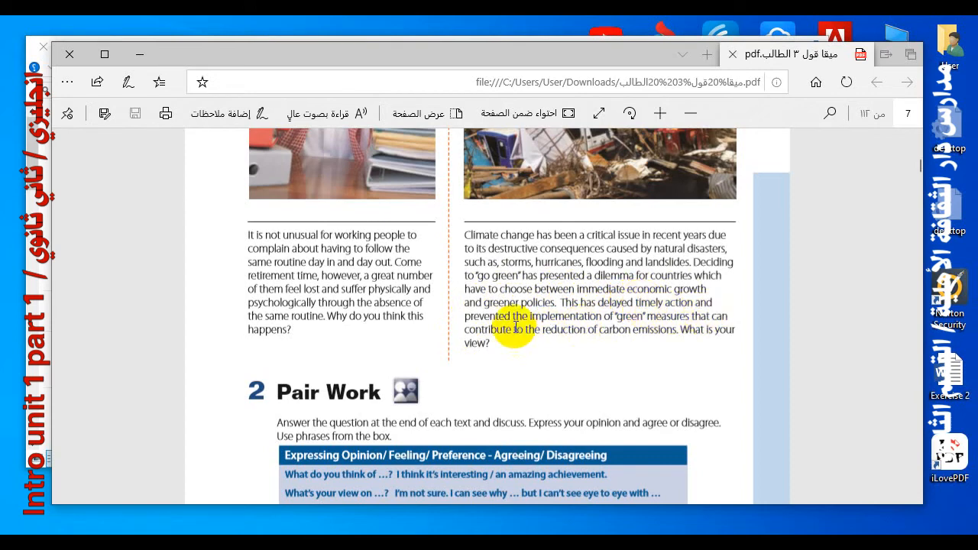
mouse_move(565, 321)
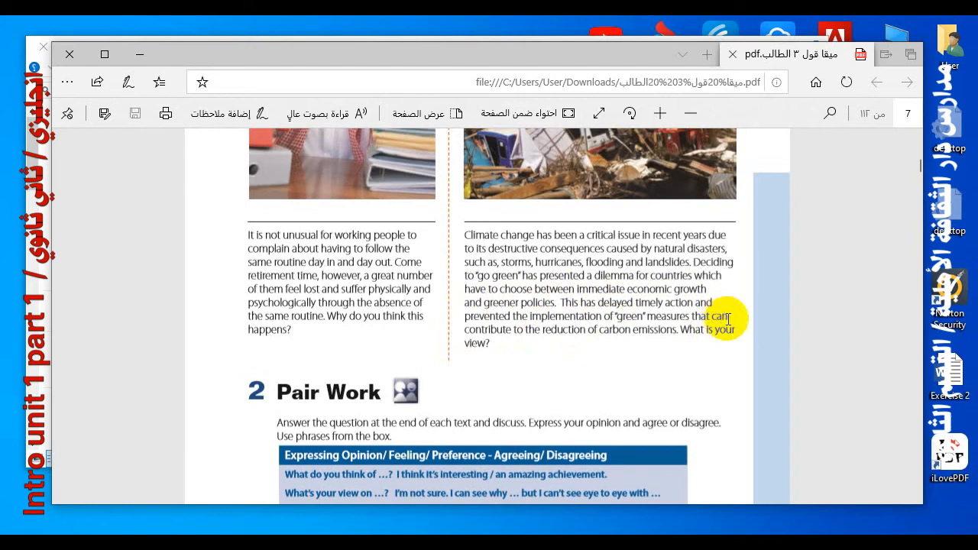
mouse_move(556, 331)
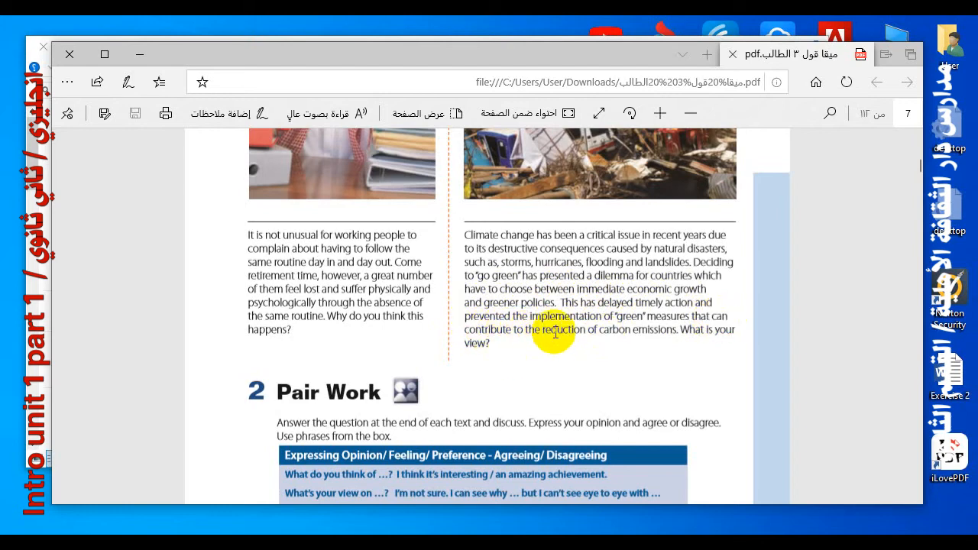
mouse_move(599, 325)
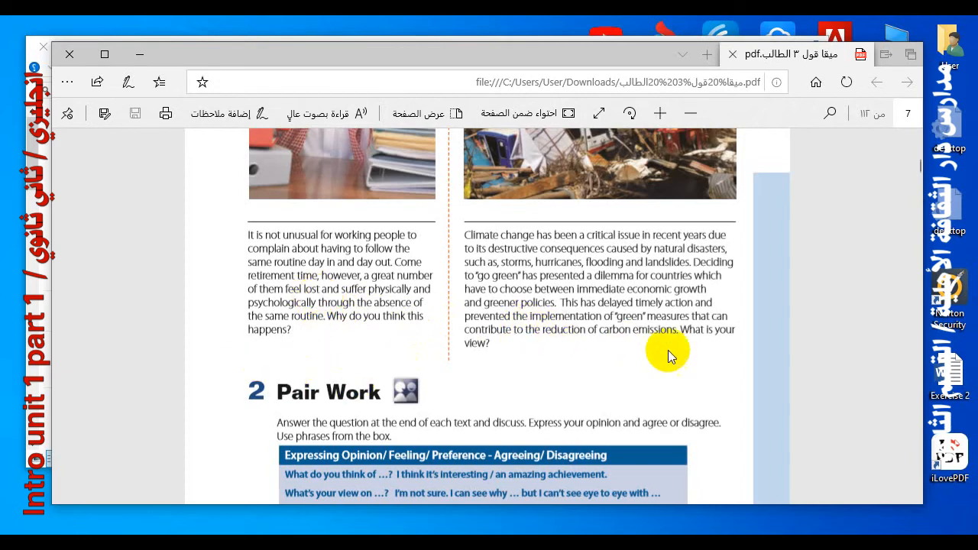
mouse_move(466, 294)
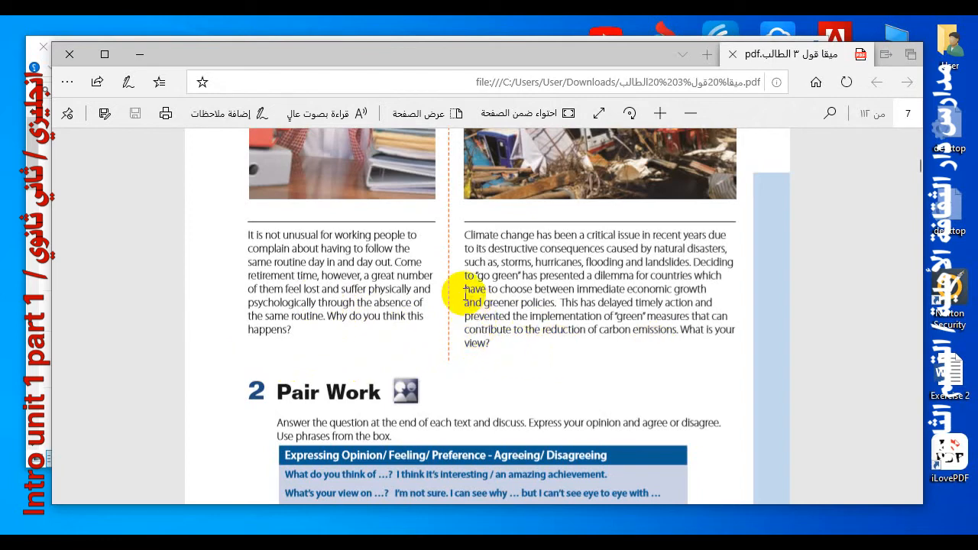
mouse_move(443, 293)
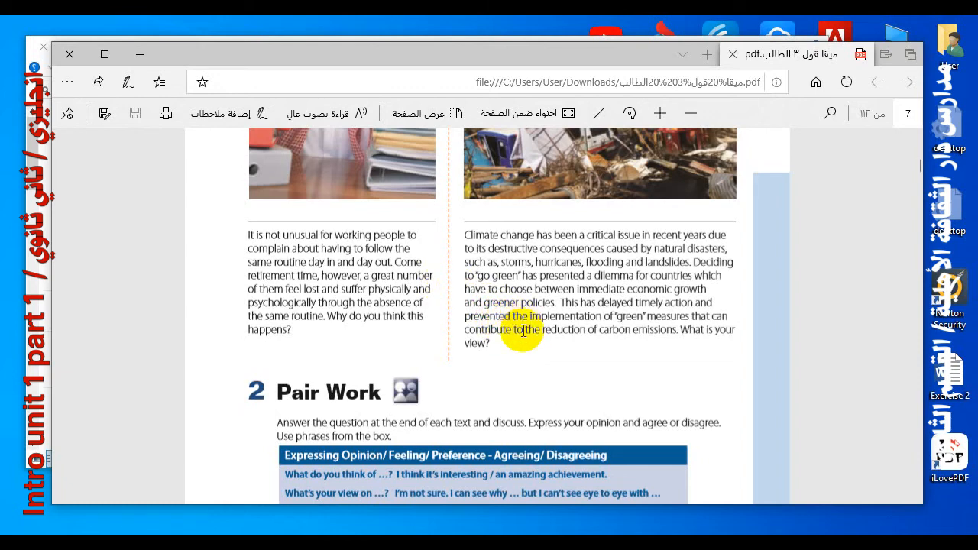
Step: Scroll further down page 7 so the whole Pair Work opinion/agree/disagree phrase box shows
scroll("down", 3)
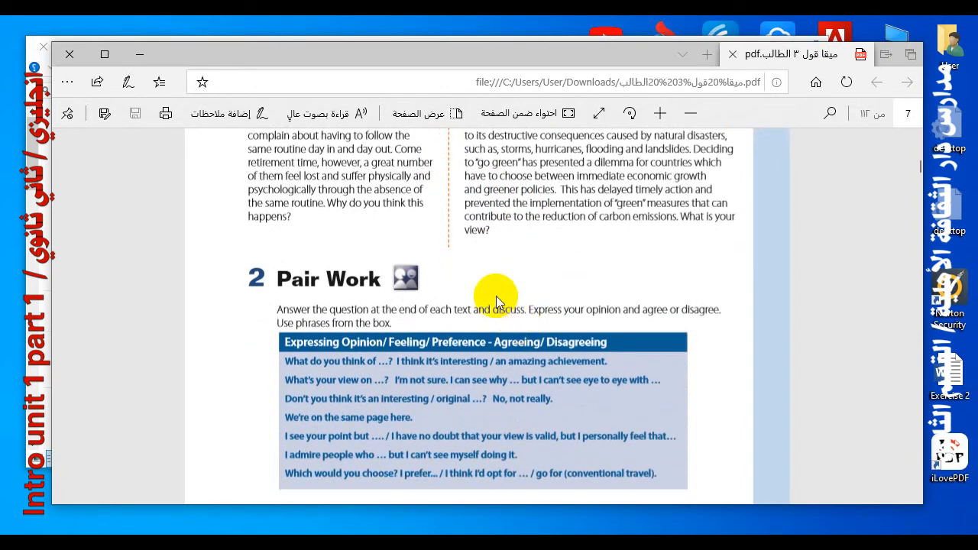
mouse_move(439, 252)
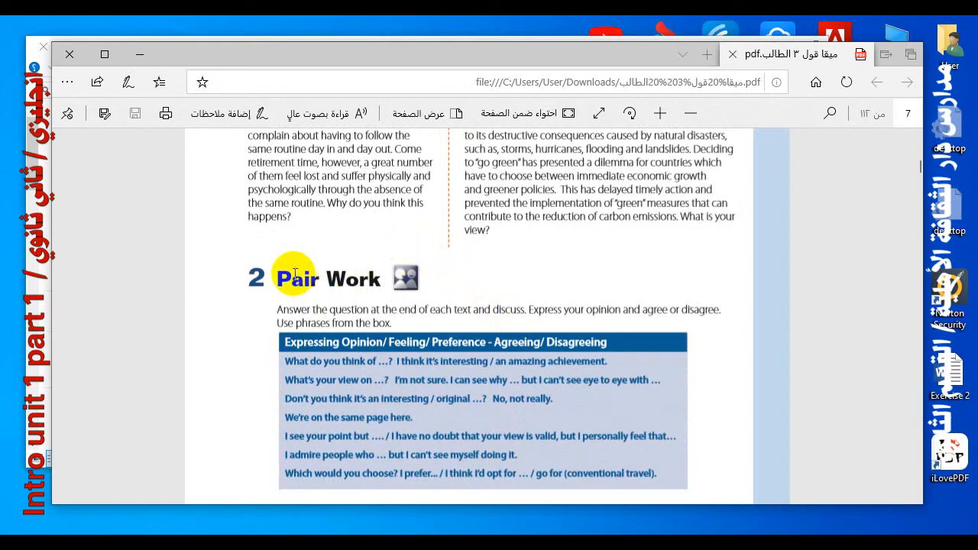
mouse_move(352, 278)
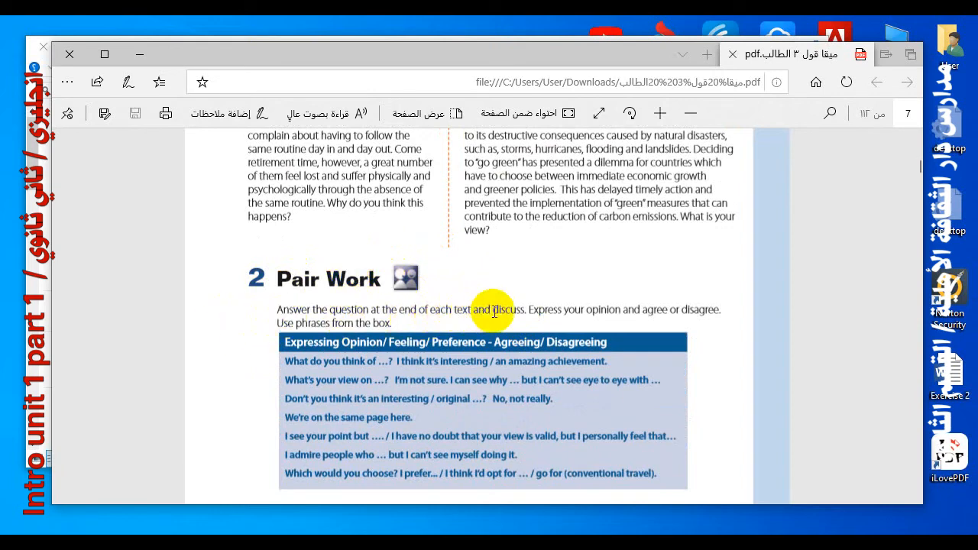
mouse_move(600, 321)
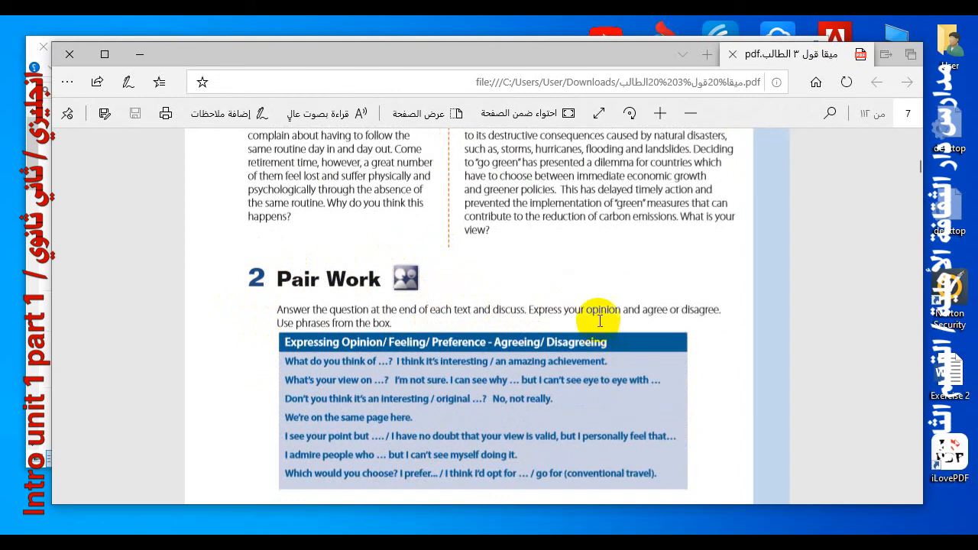
mouse_move(548, 292)
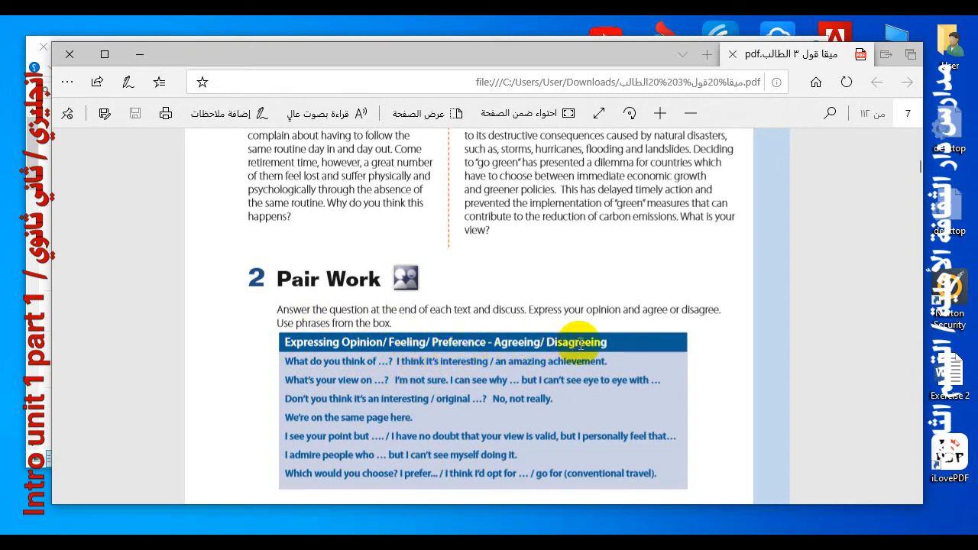
mouse_move(275, 359)
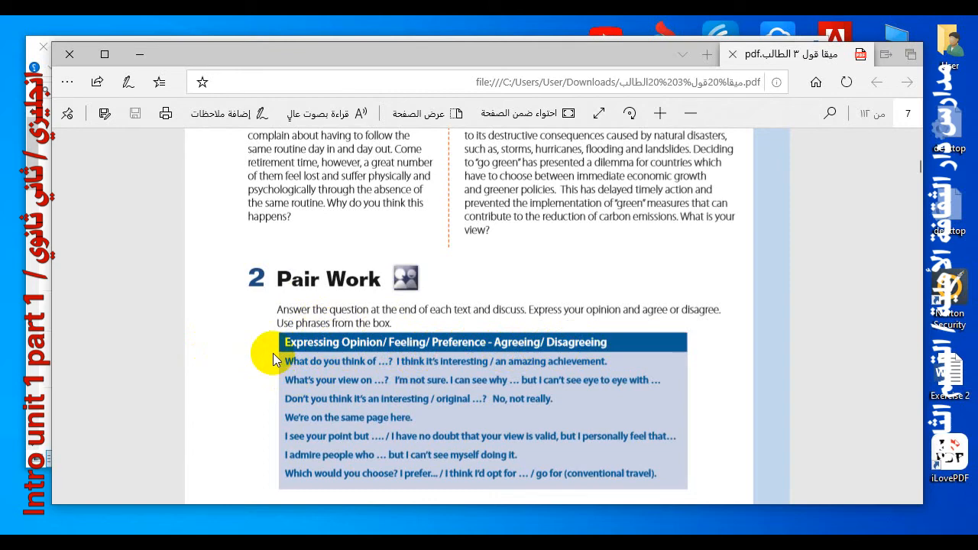
mouse_move(312, 364)
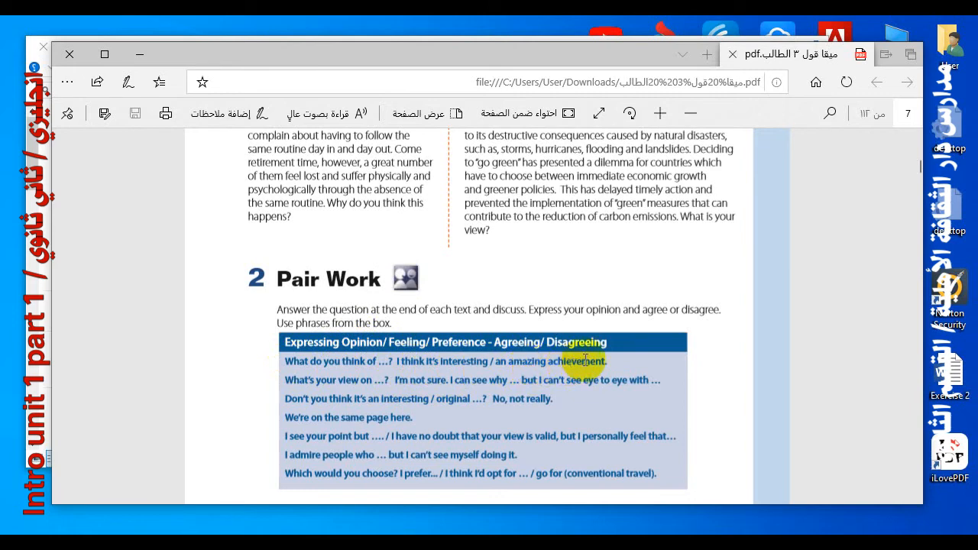
mouse_move(157, 317)
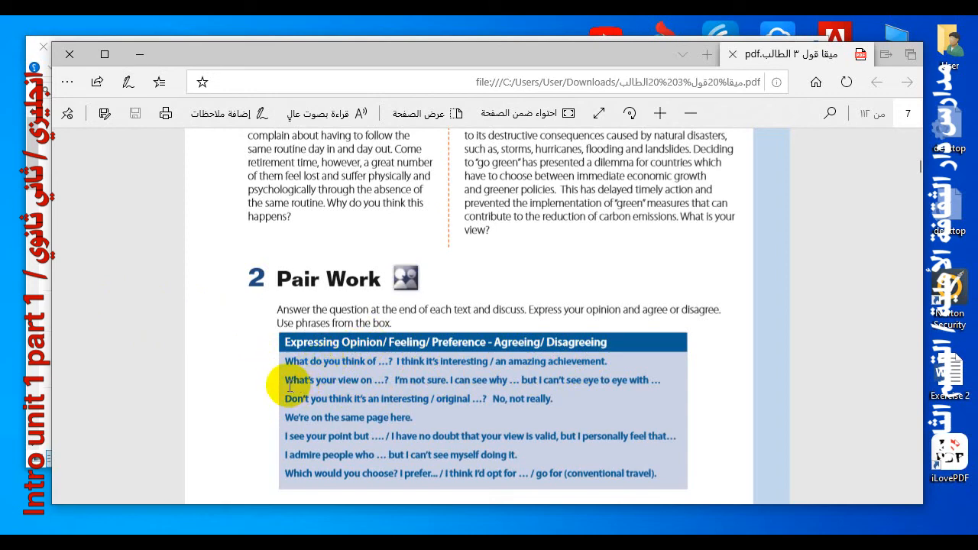
mouse_move(392, 383)
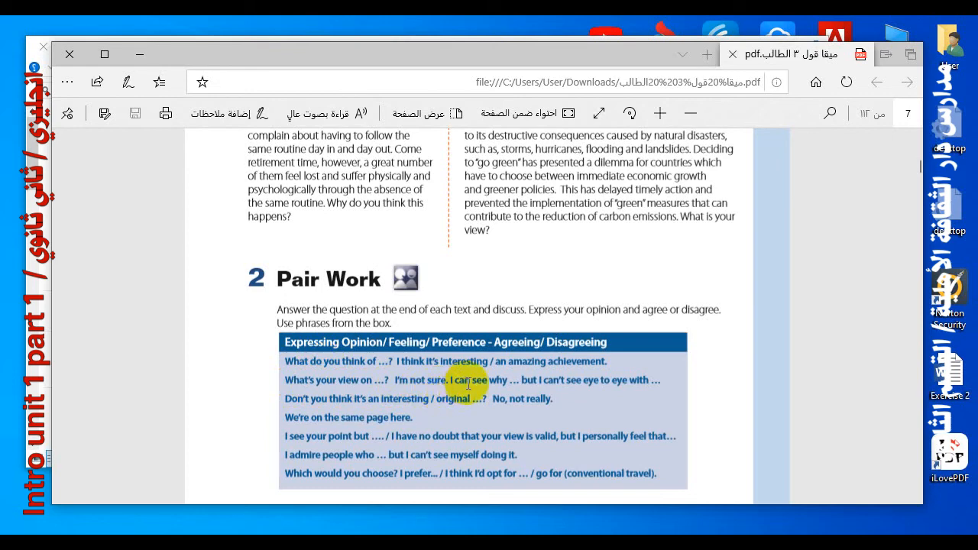
mouse_move(540, 384)
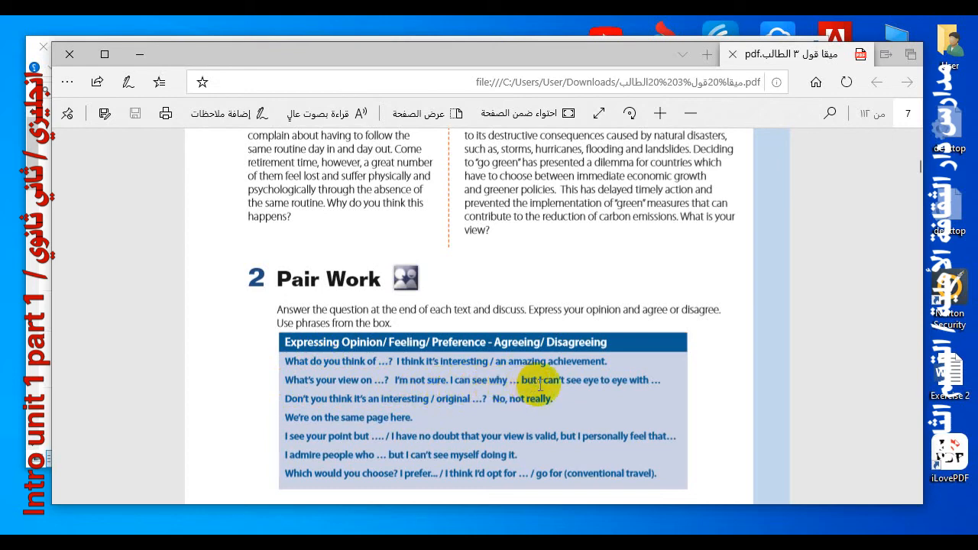
mouse_move(684, 386)
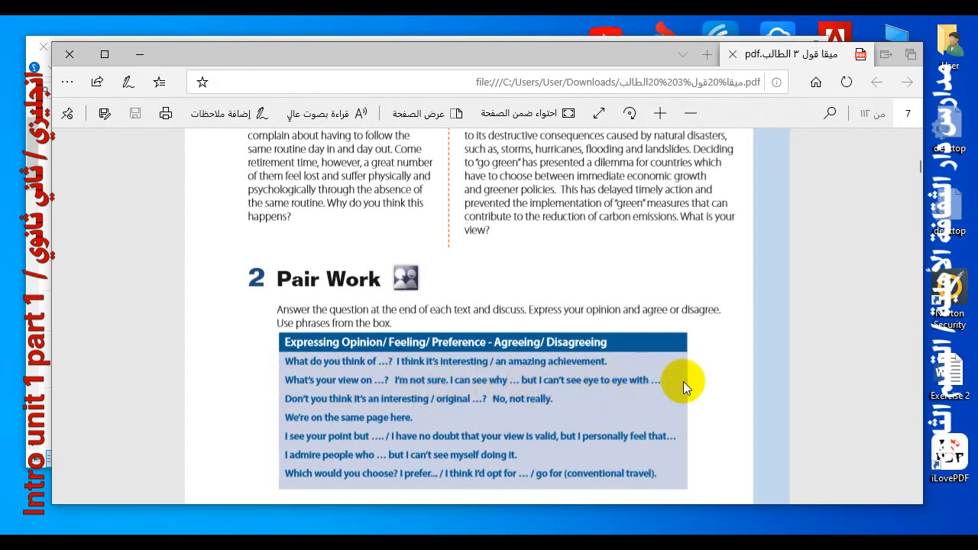
mouse_move(279, 403)
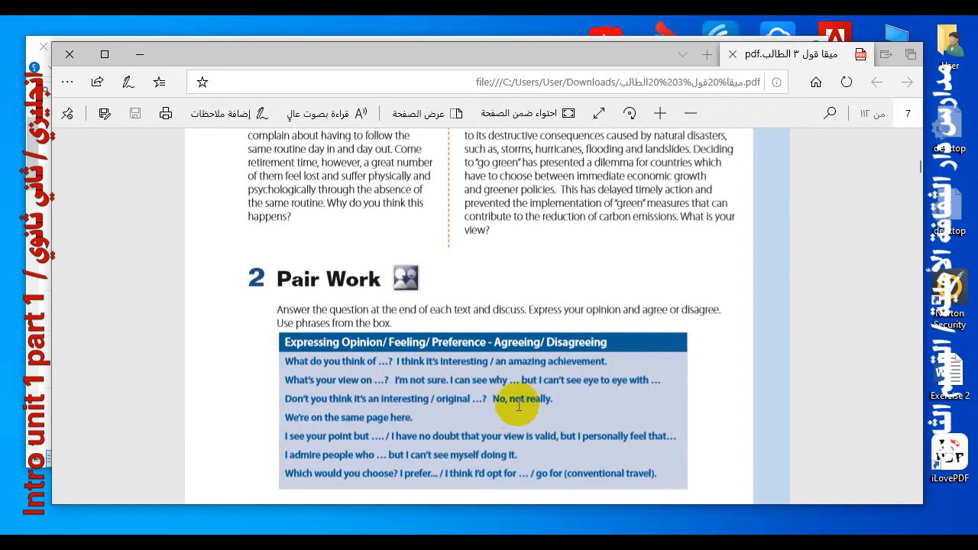
mouse_move(325, 405)
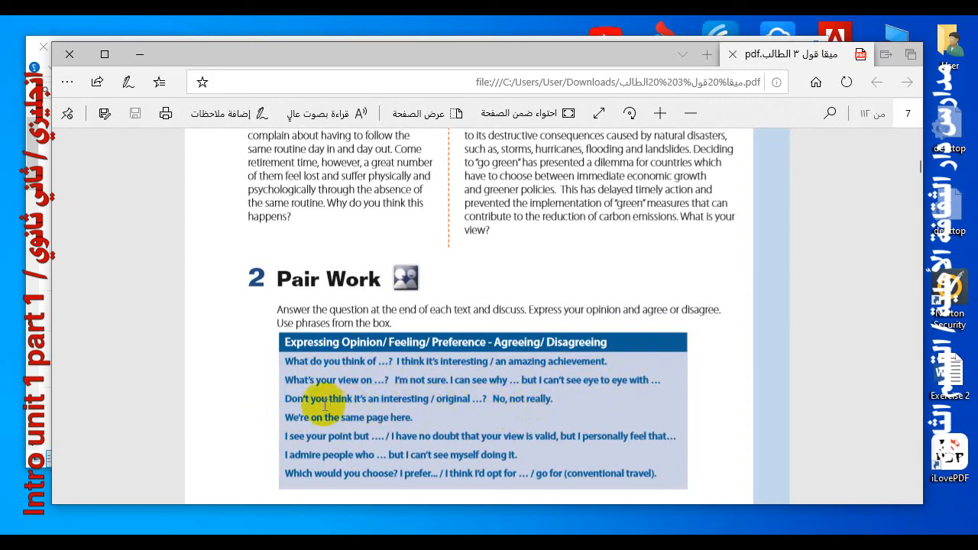
mouse_move(393, 361)
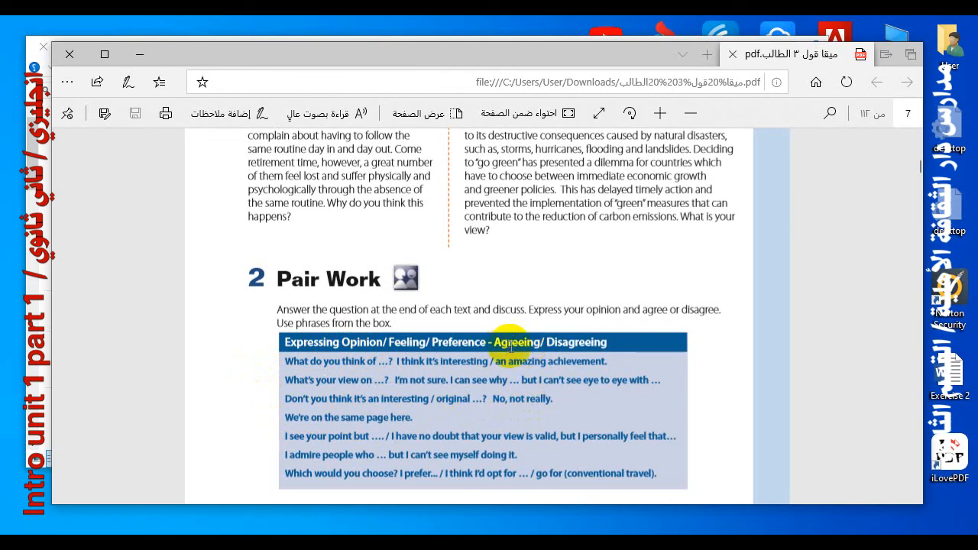
mouse_move(262, 437)
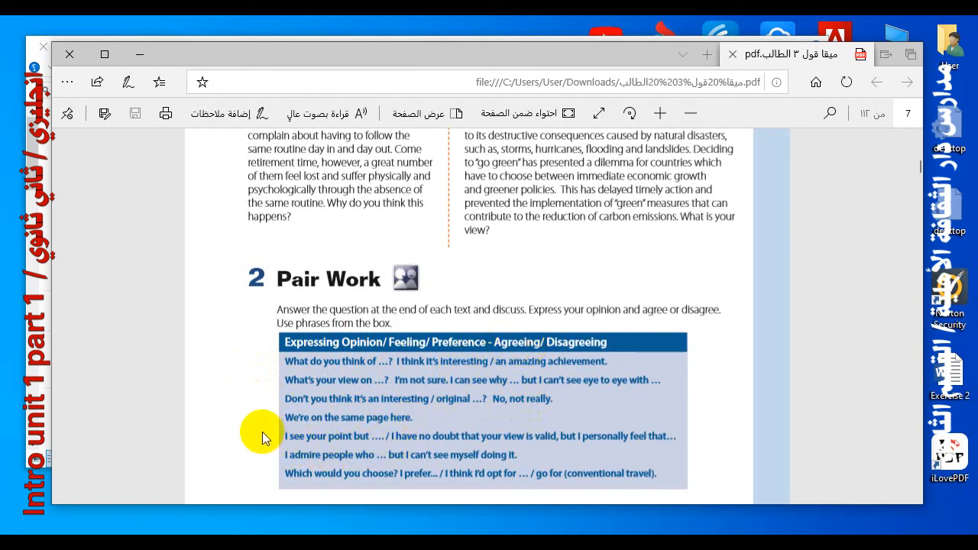
mouse_move(372, 439)
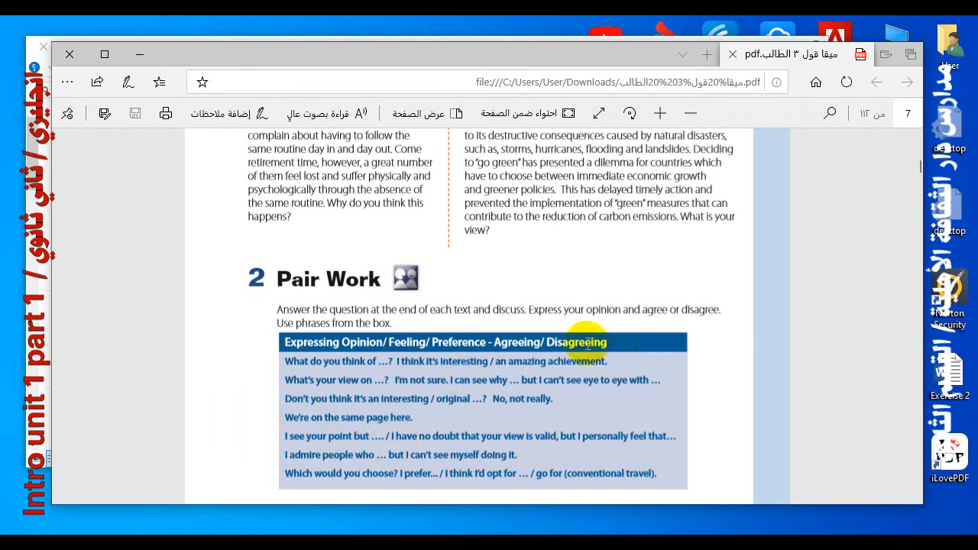
mouse_move(443, 449)
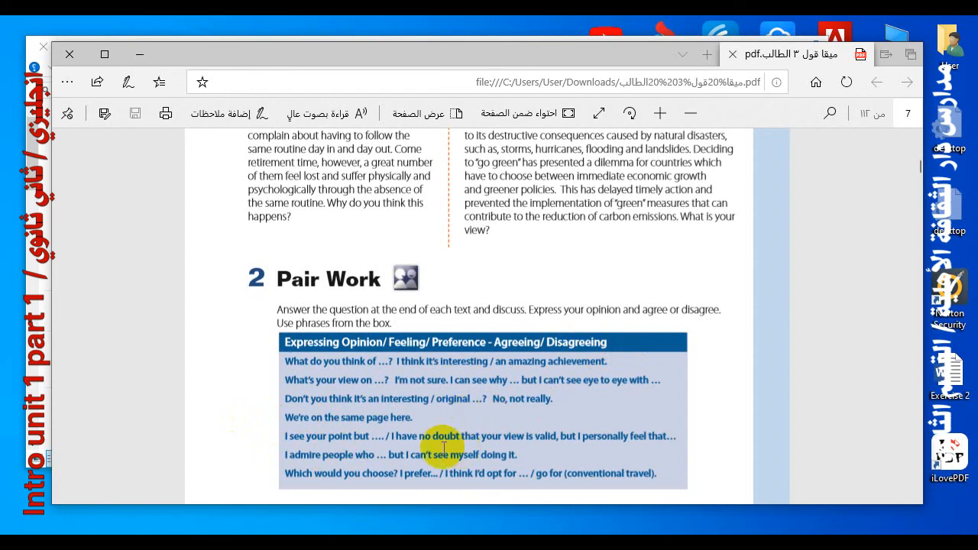
mouse_move(473, 438)
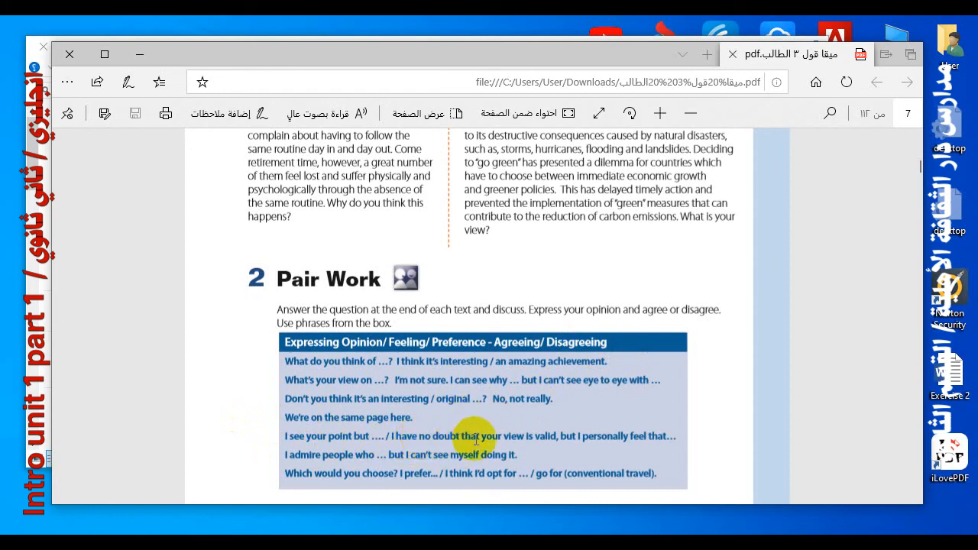
mouse_move(580, 450)
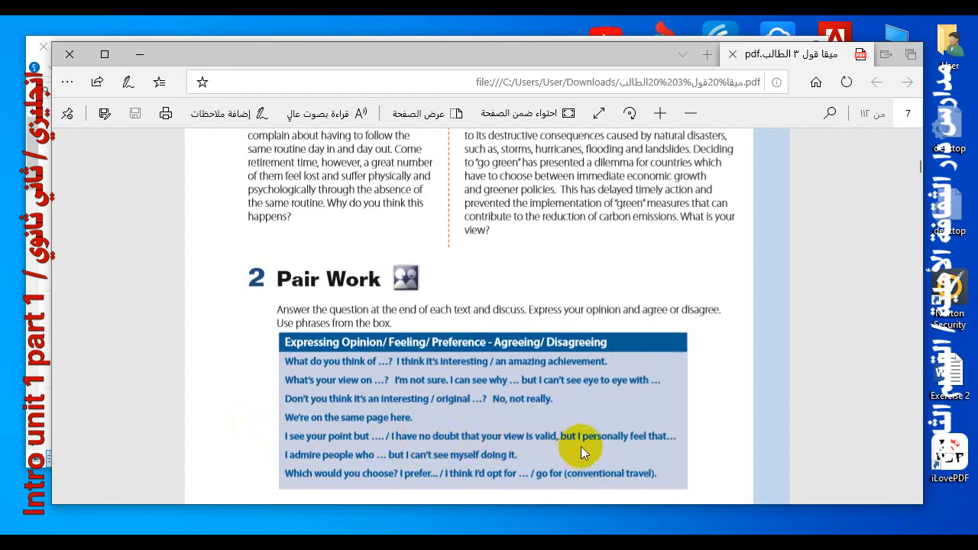
mouse_move(673, 442)
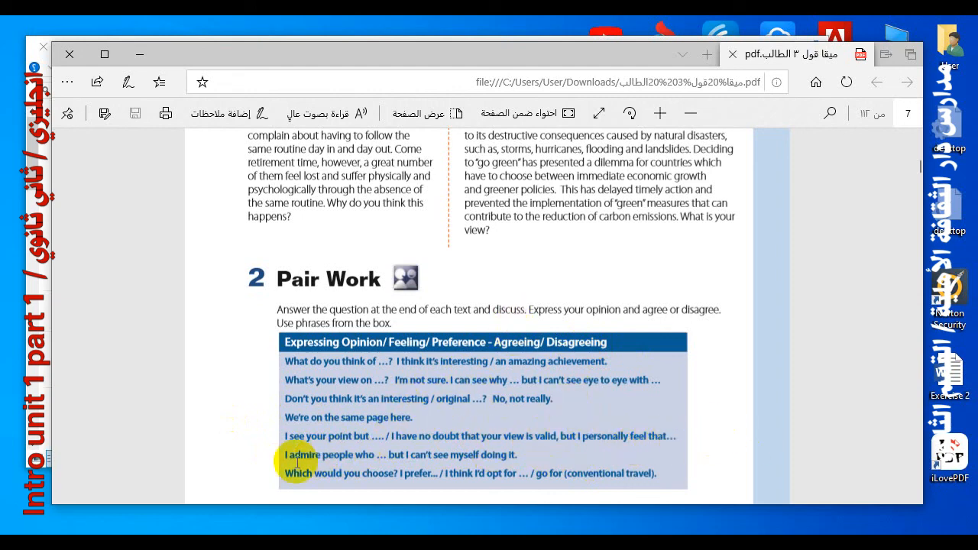
mouse_move(392, 462)
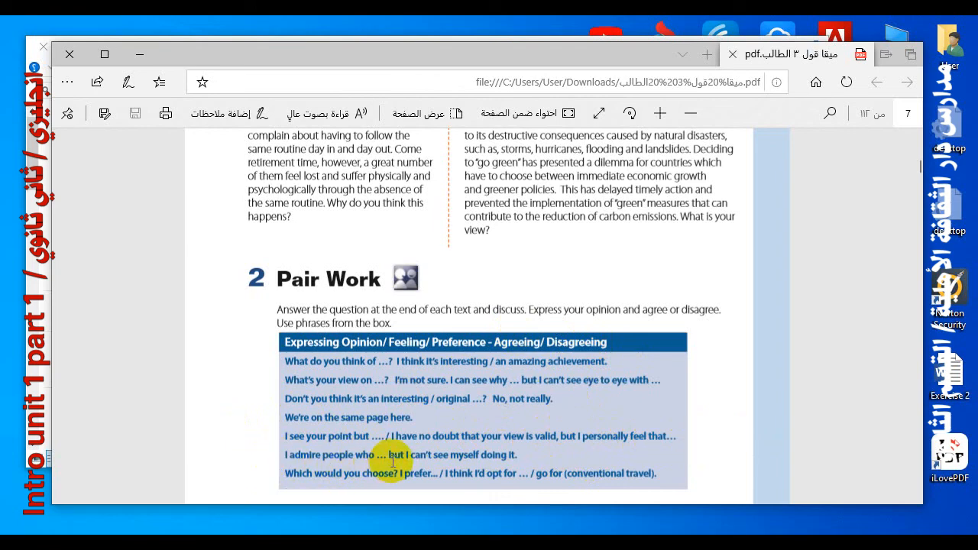
mouse_move(502, 461)
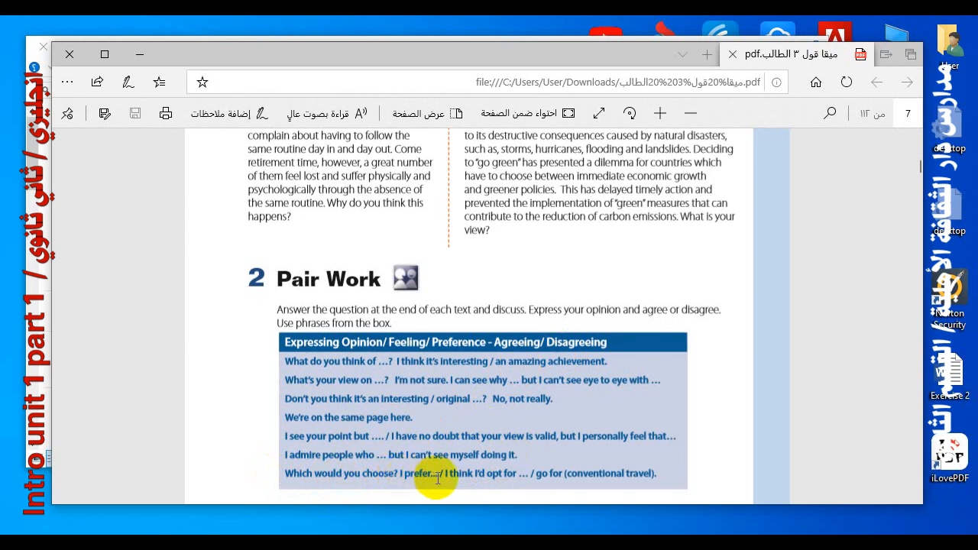
mouse_move(512, 473)
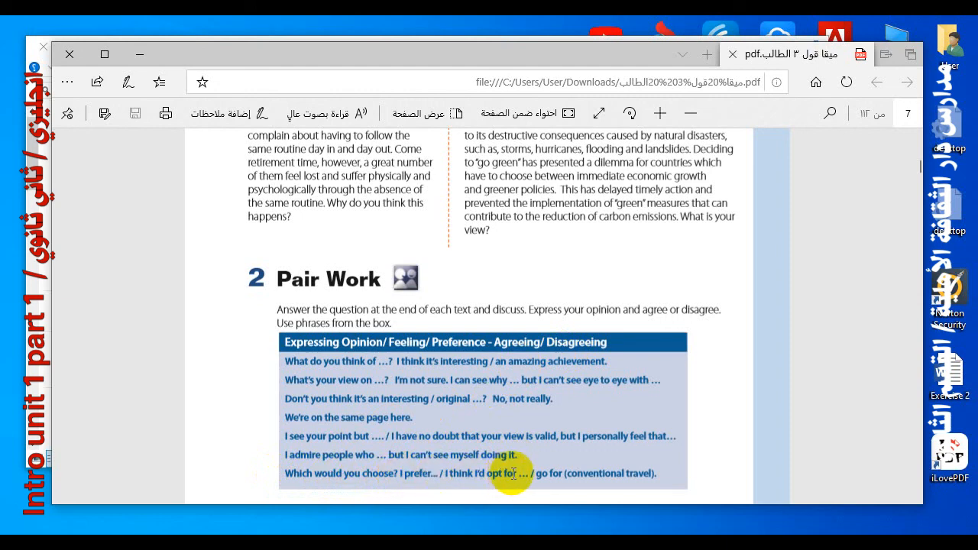
mouse_move(582, 476)
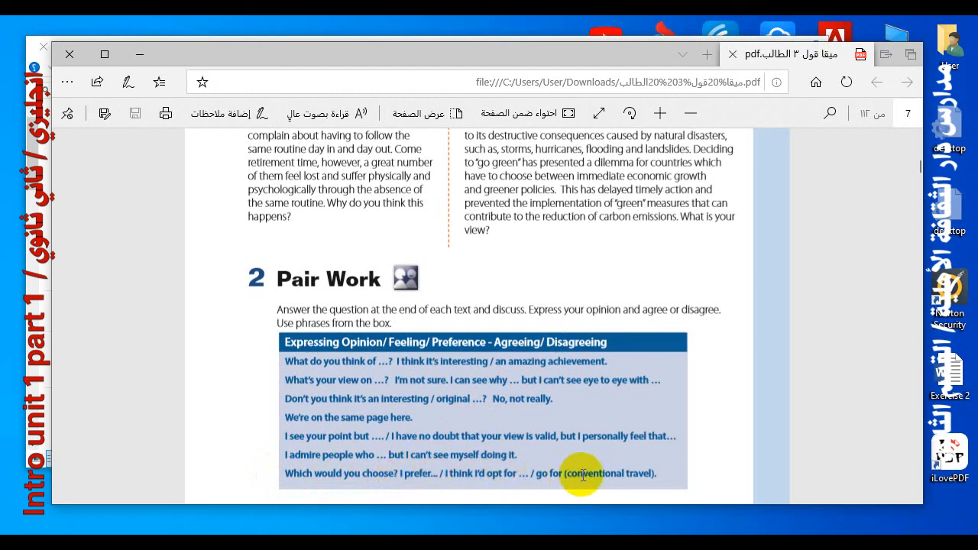
mouse_move(558, 474)
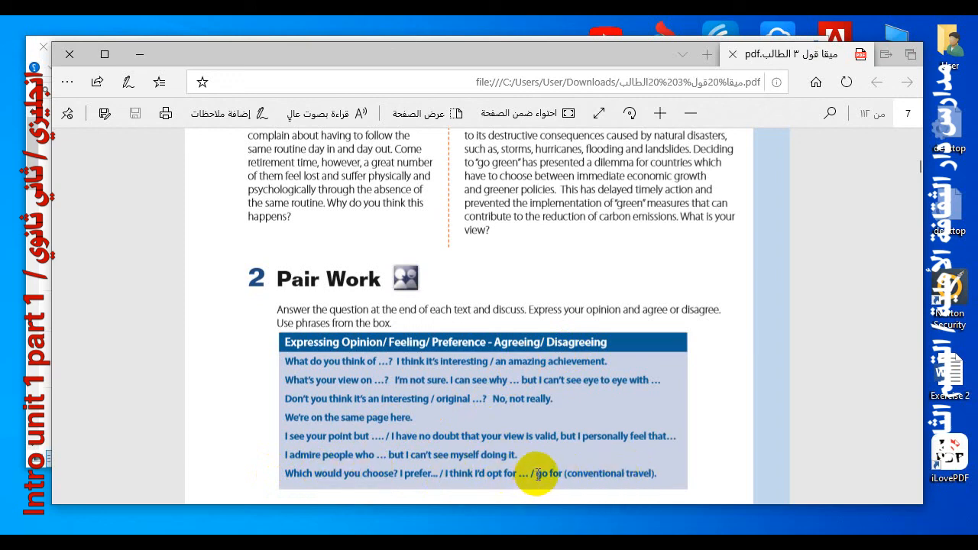
mouse_move(558, 472)
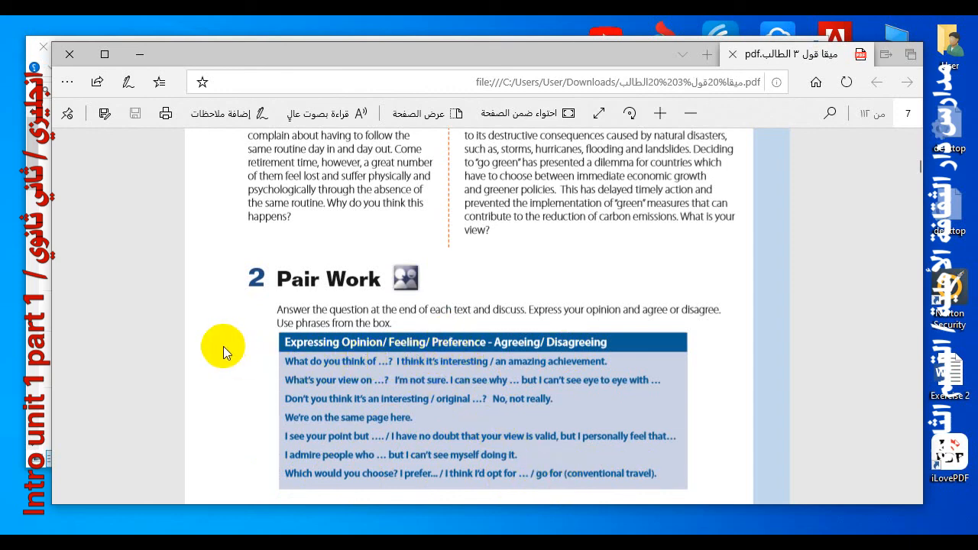
mouse_move(216, 348)
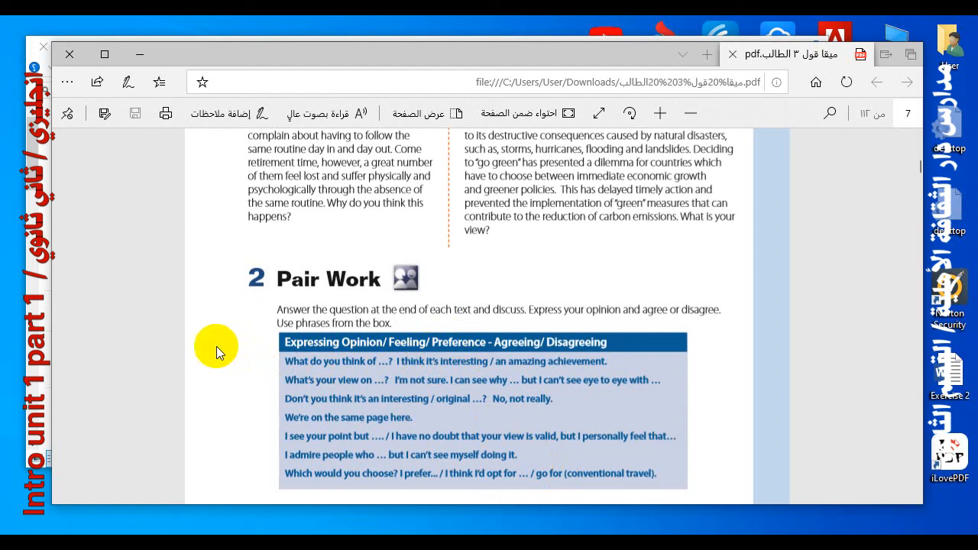
mouse_move(353, 446)
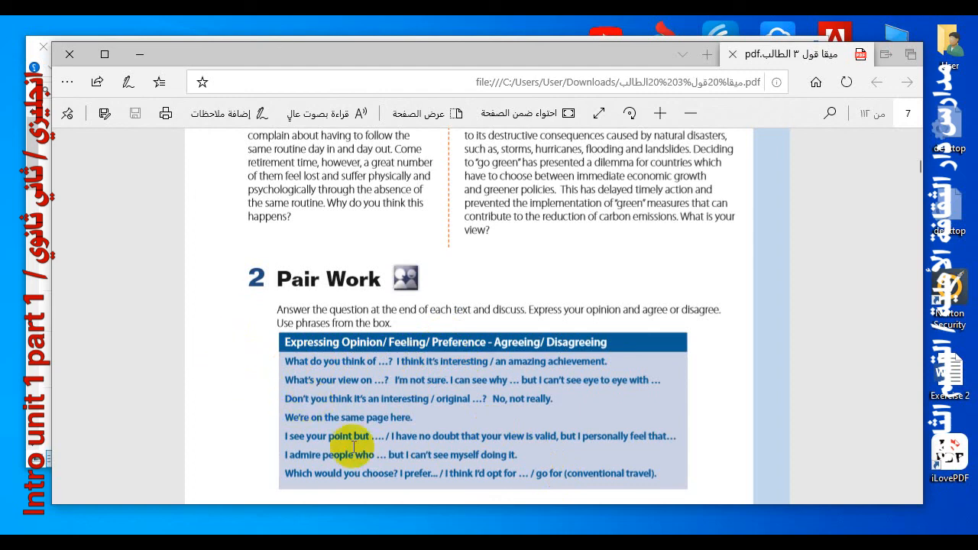